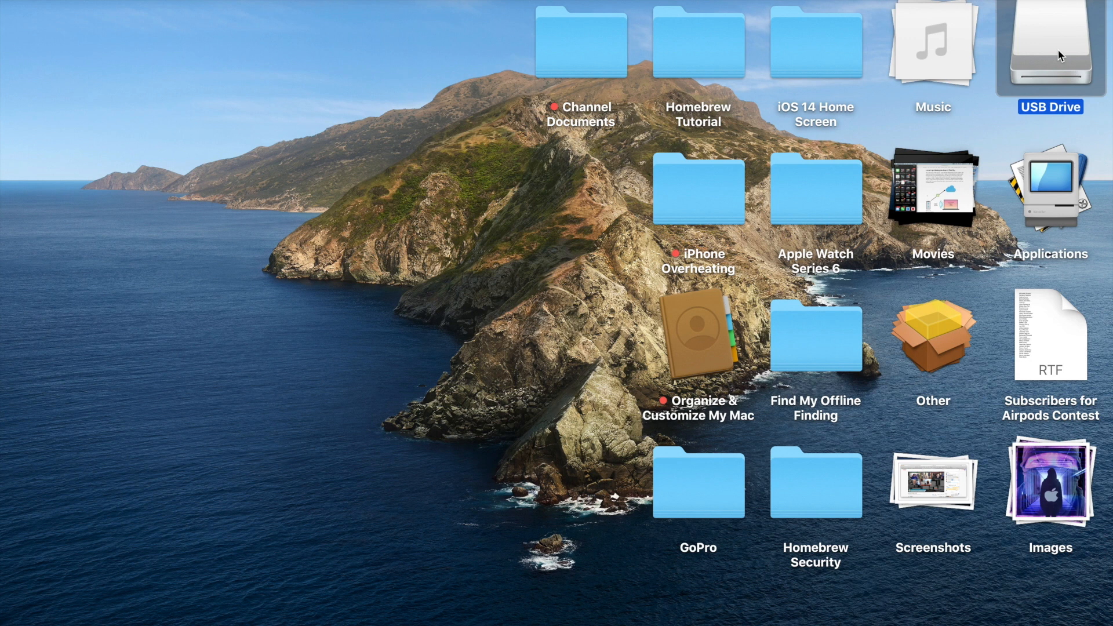
mouse_move(907, 182)
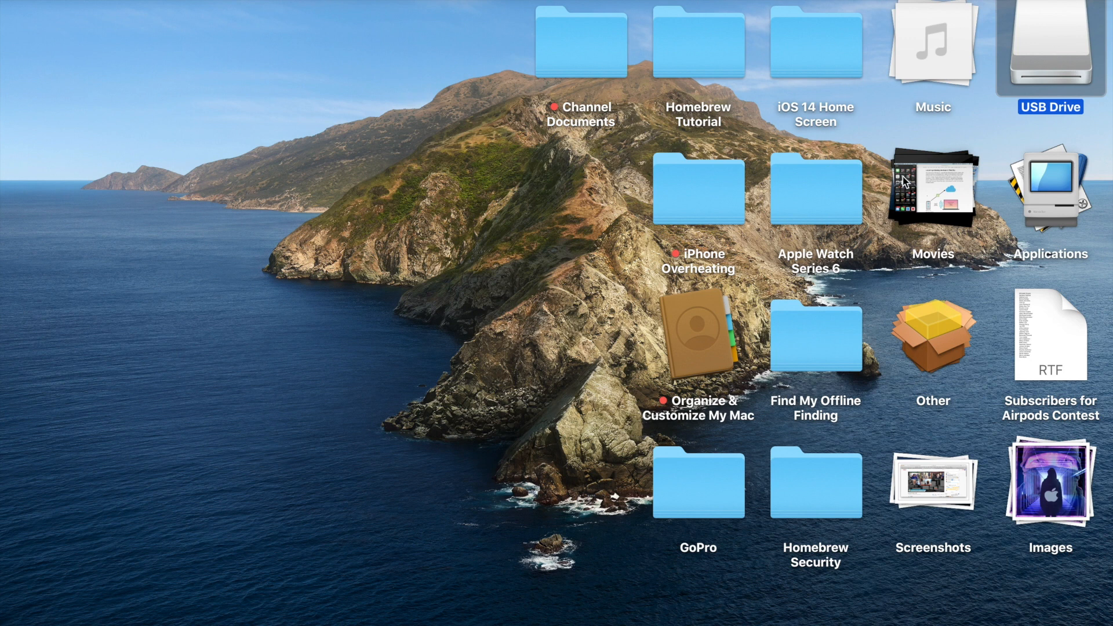
mouse_move(1054, 58)
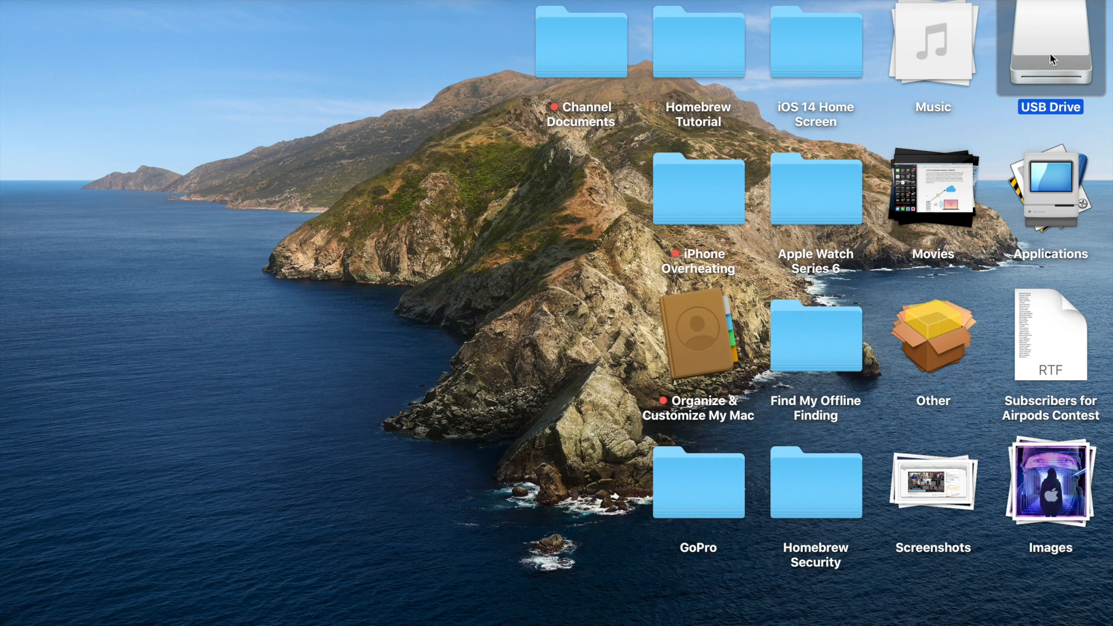
mouse_move(1058, 47)
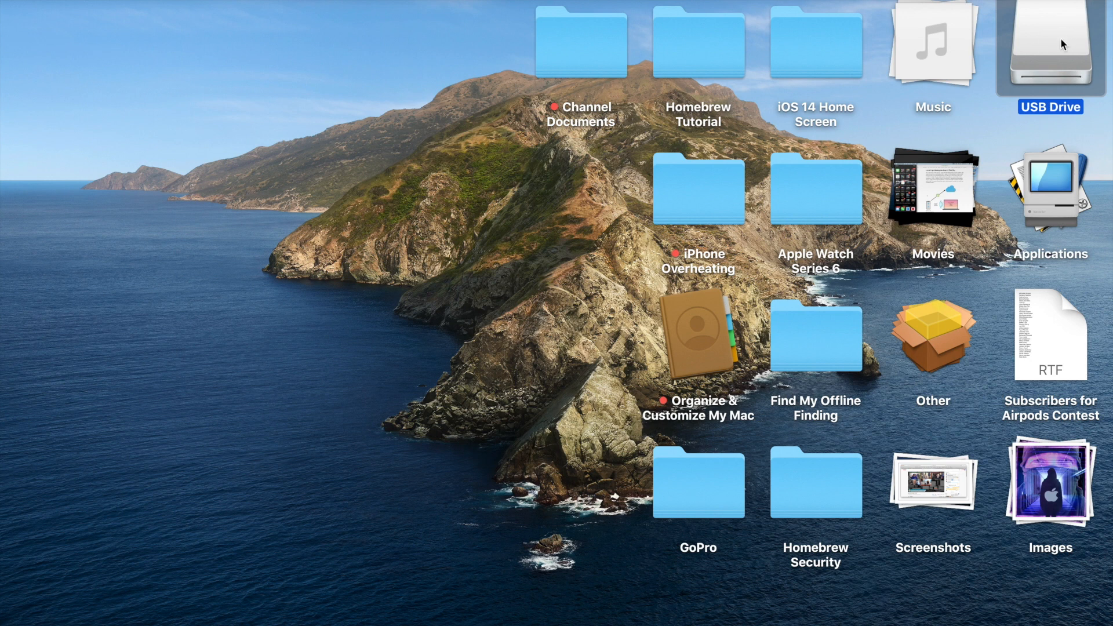
mouse_move(850, 155)
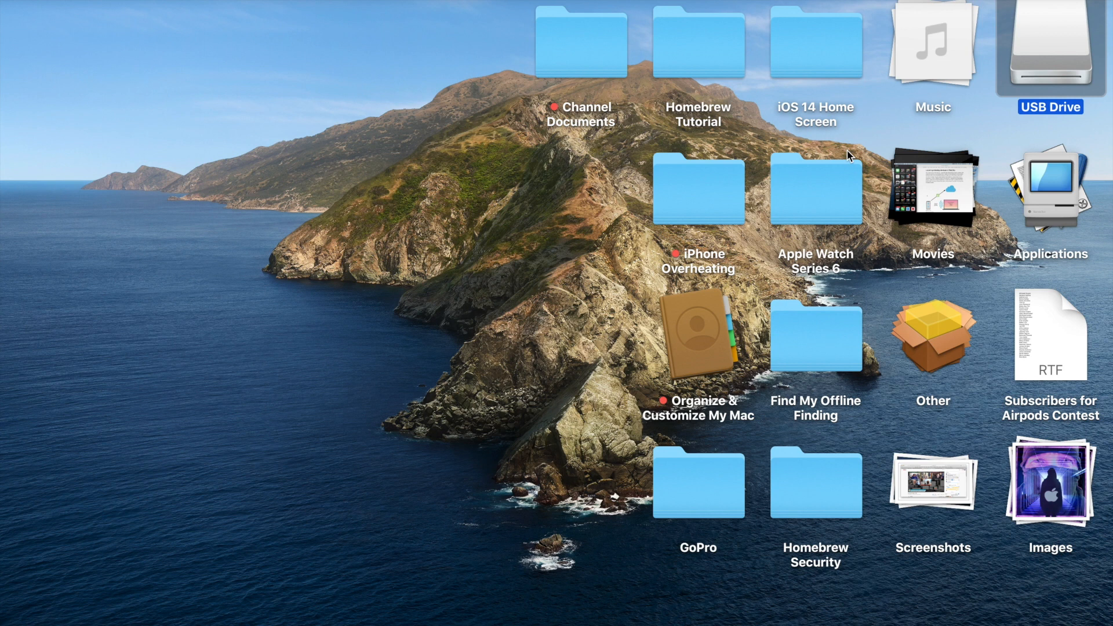
mouse_move(1041, 48)
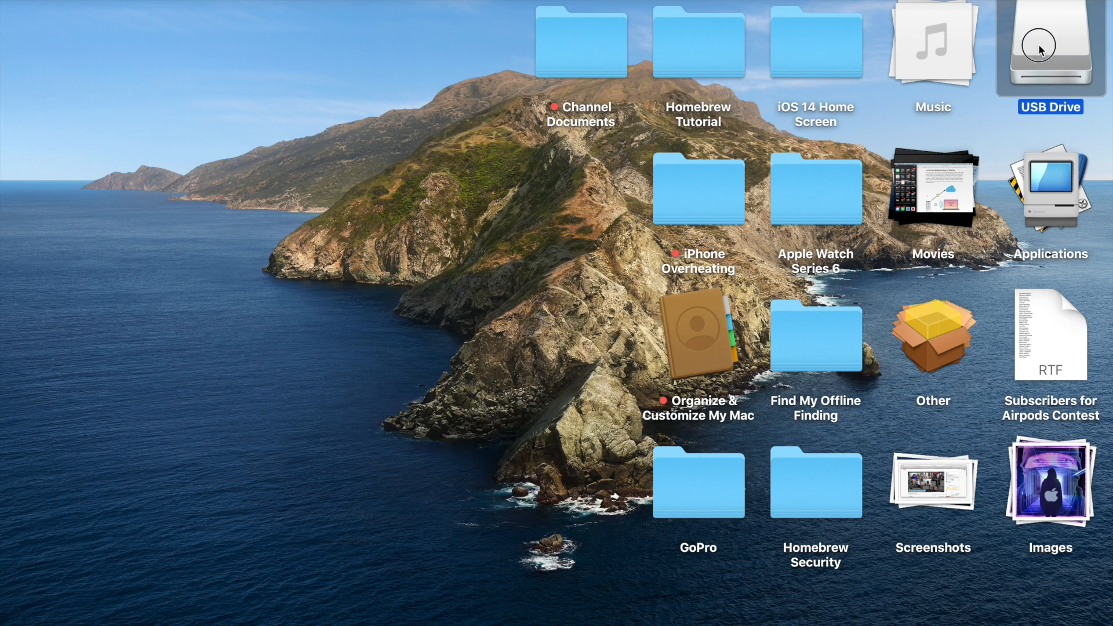
mouse_move(497, 150)
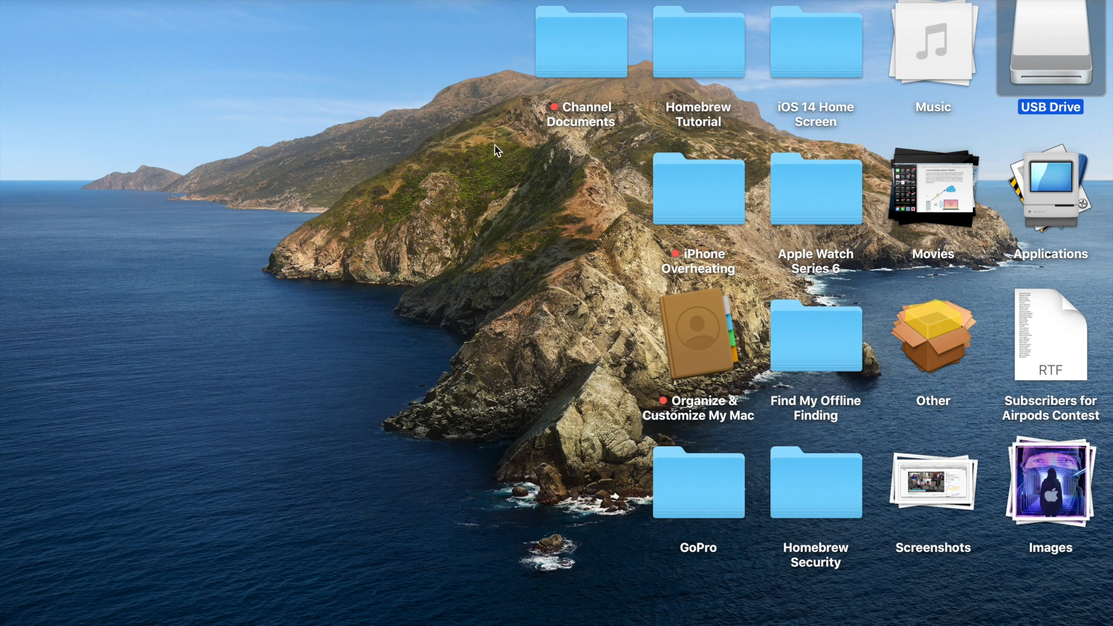
mouse_move(458, 185)
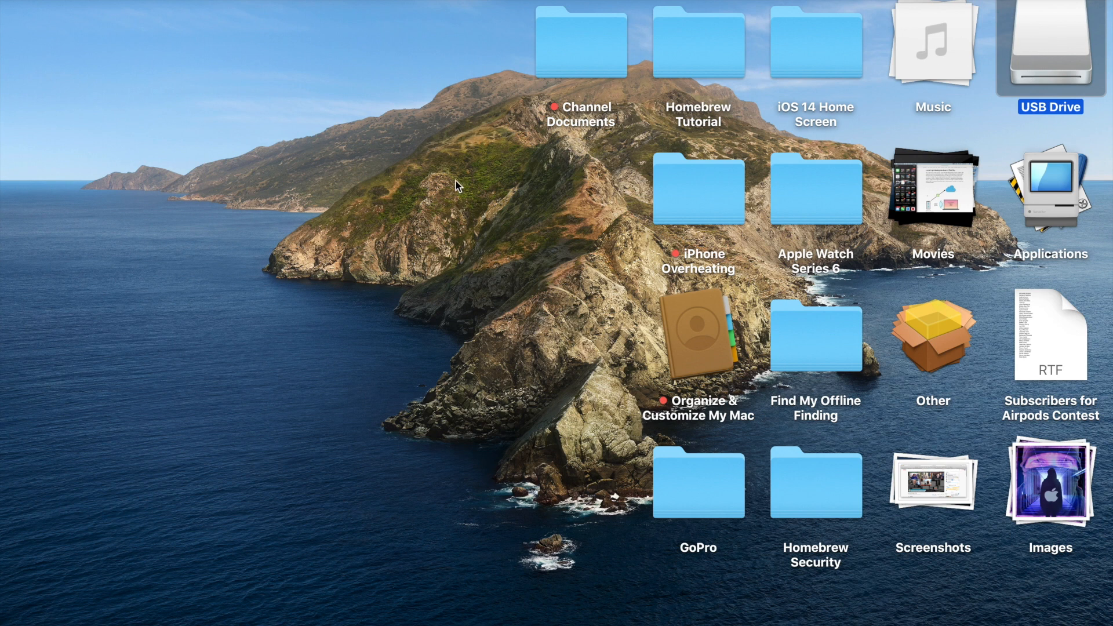
mouse_move(475, 166)
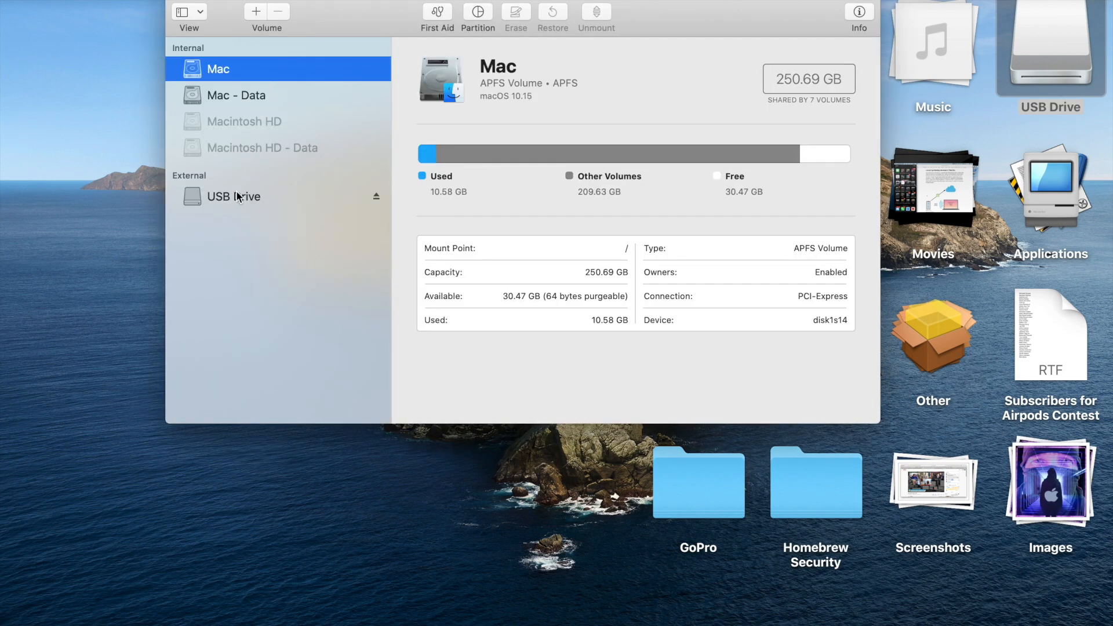
Erase USB Drive as Mac OS Extended (Journaled), confirm, and dismiss the completion report.
click(514, 12)
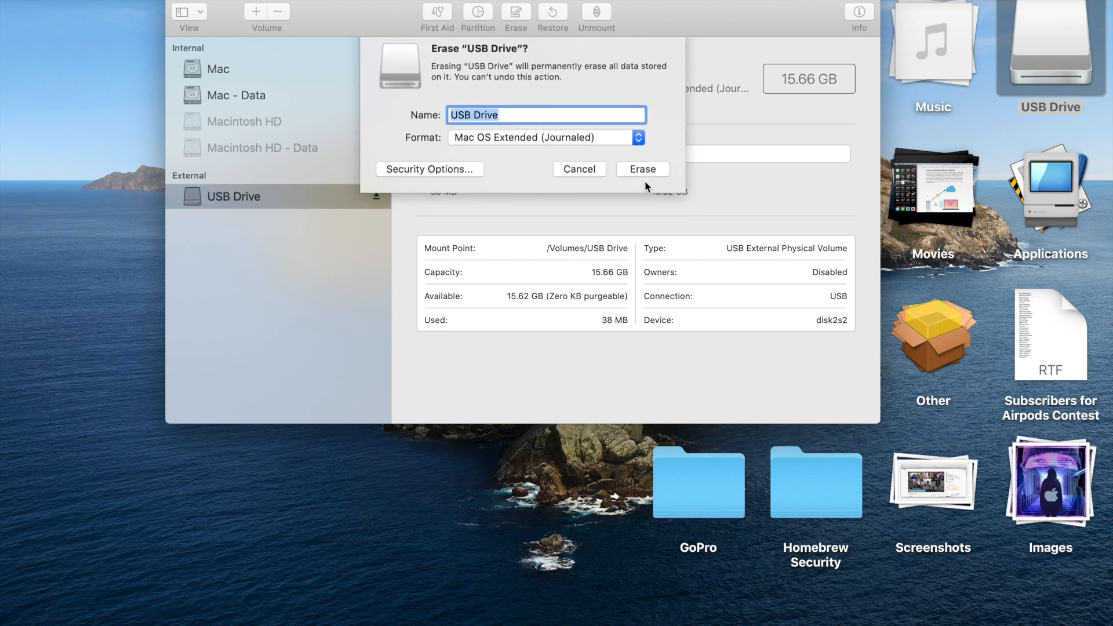
click(642, 169)
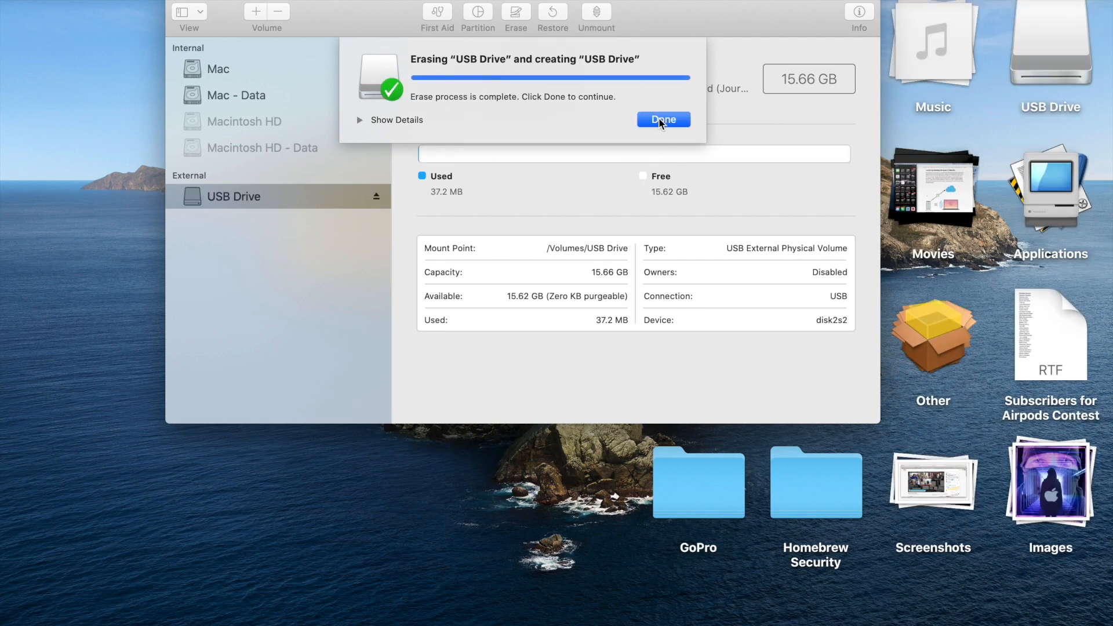
click(662, 120)
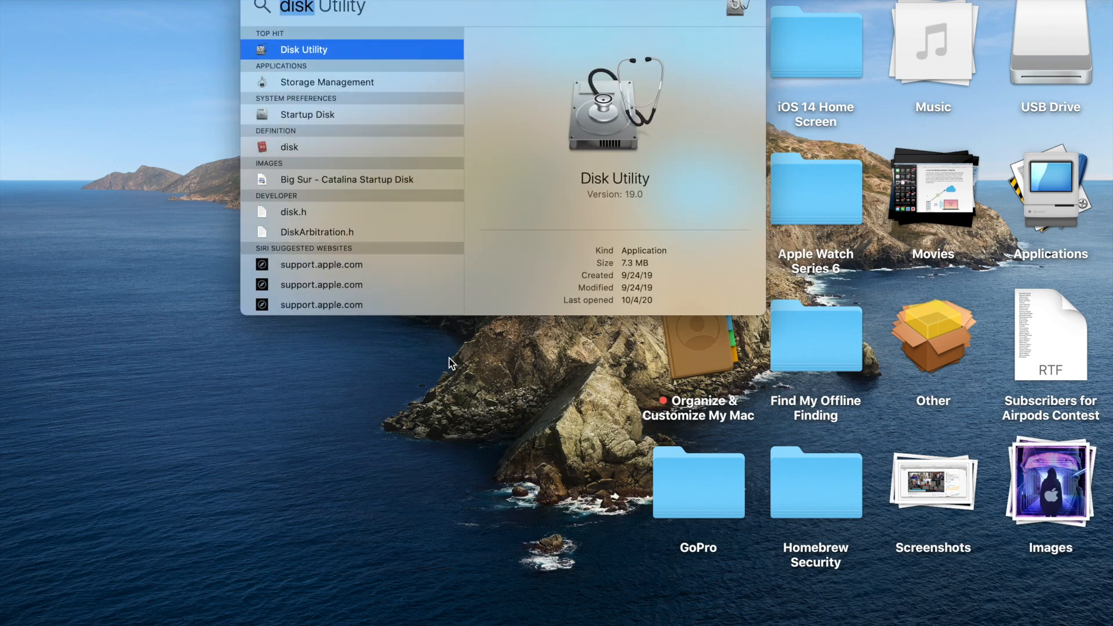
Launch Terminal via Spotlight, then search Spotlight for Software Update.
text(terminal)
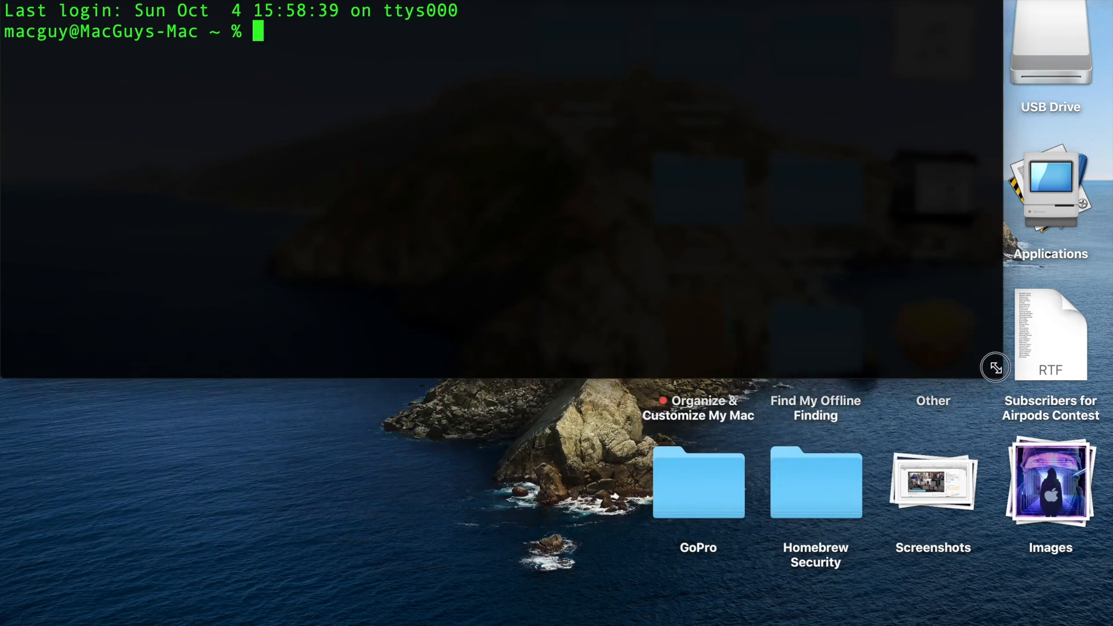
text(terminal)
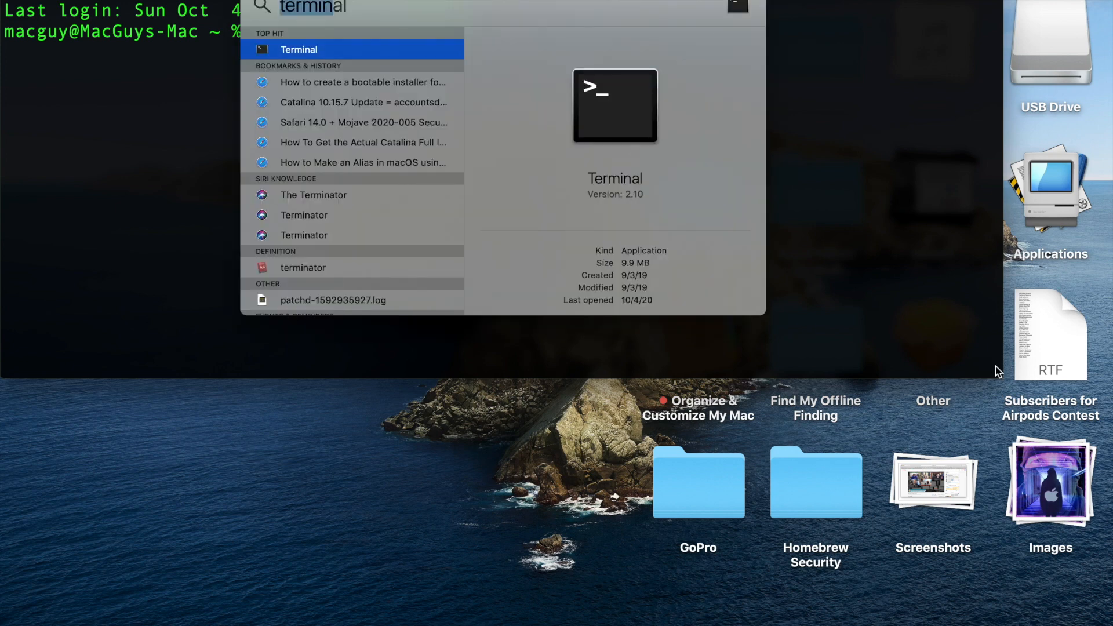
text(software)
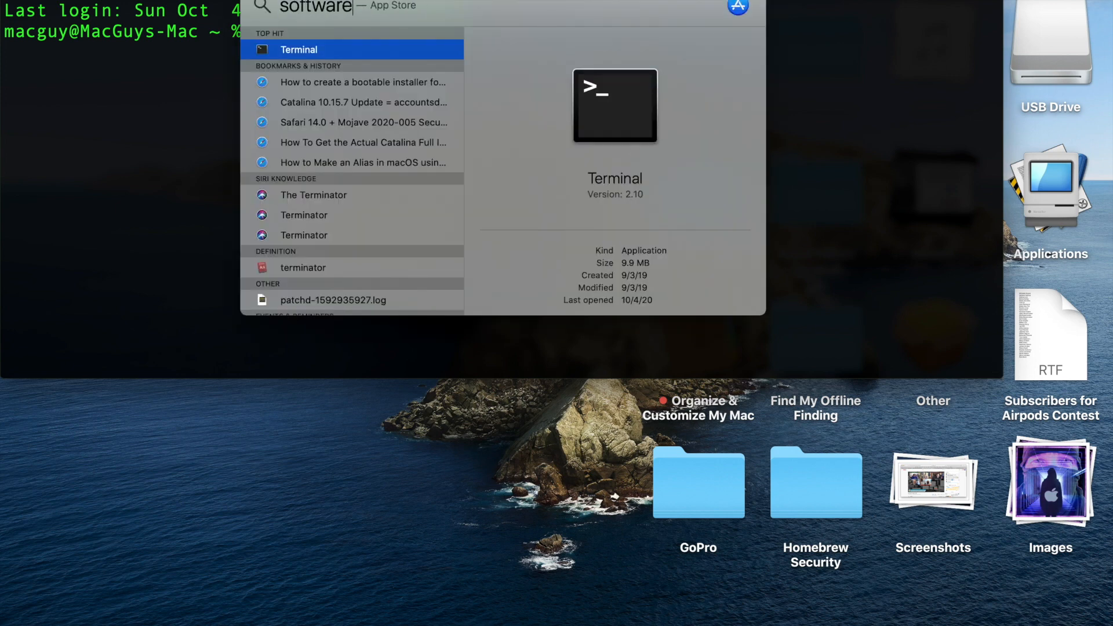
text(update)
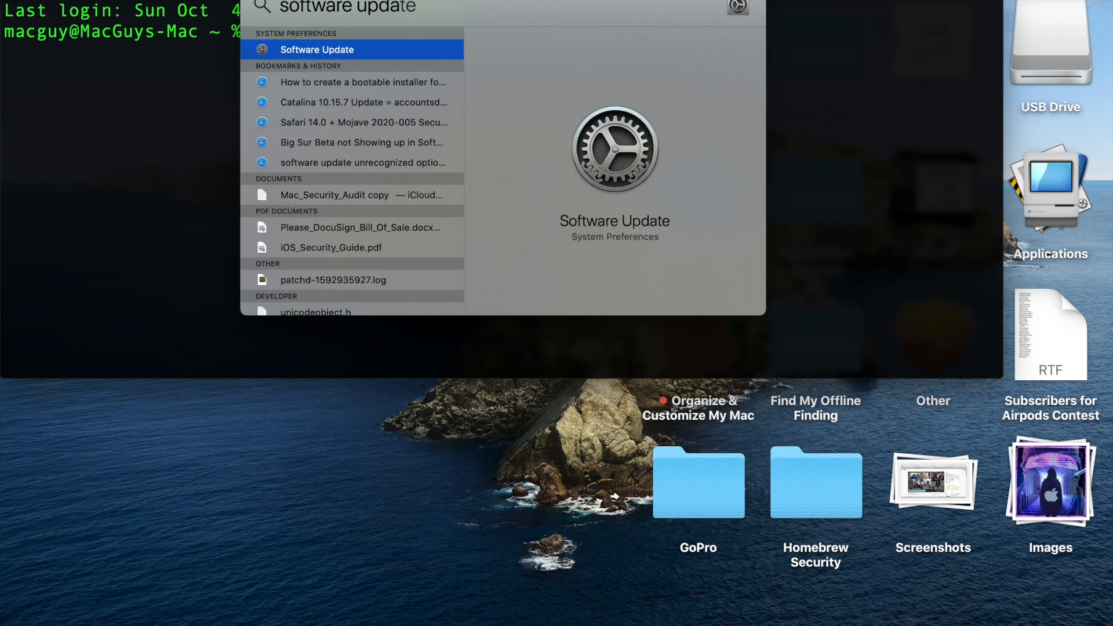
key(Escape)
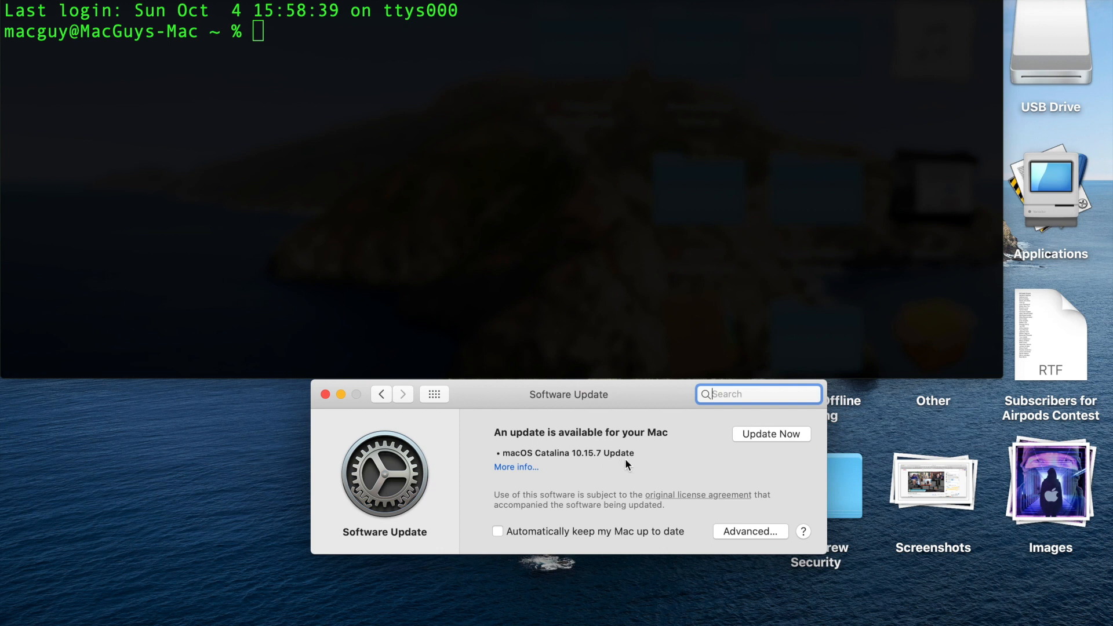
mouse_move(635, 467)
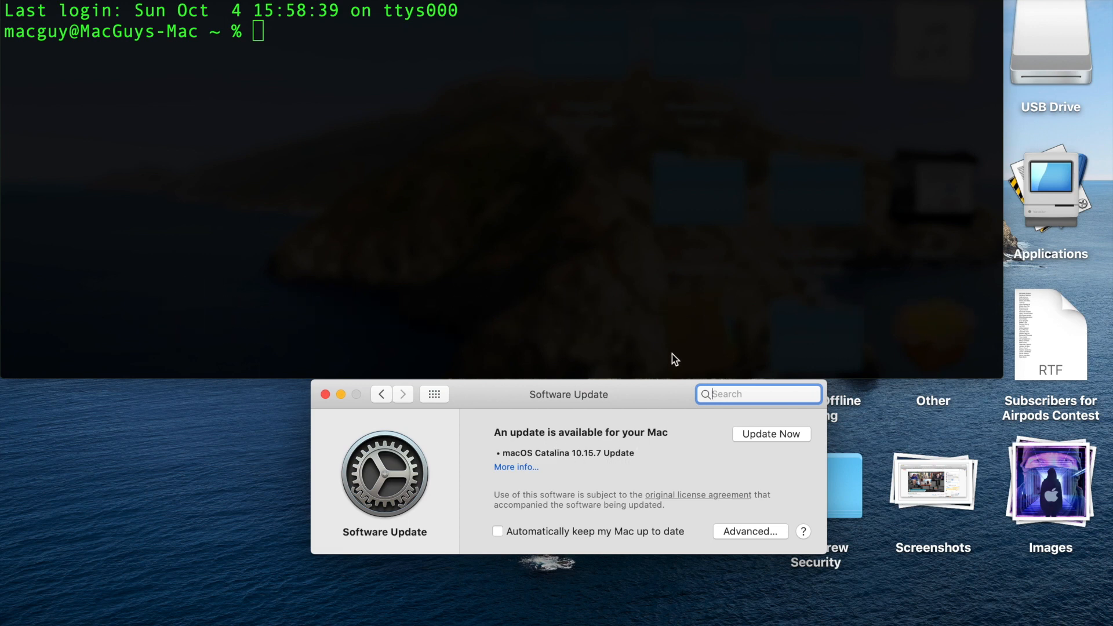
mouse_move(668, 399)
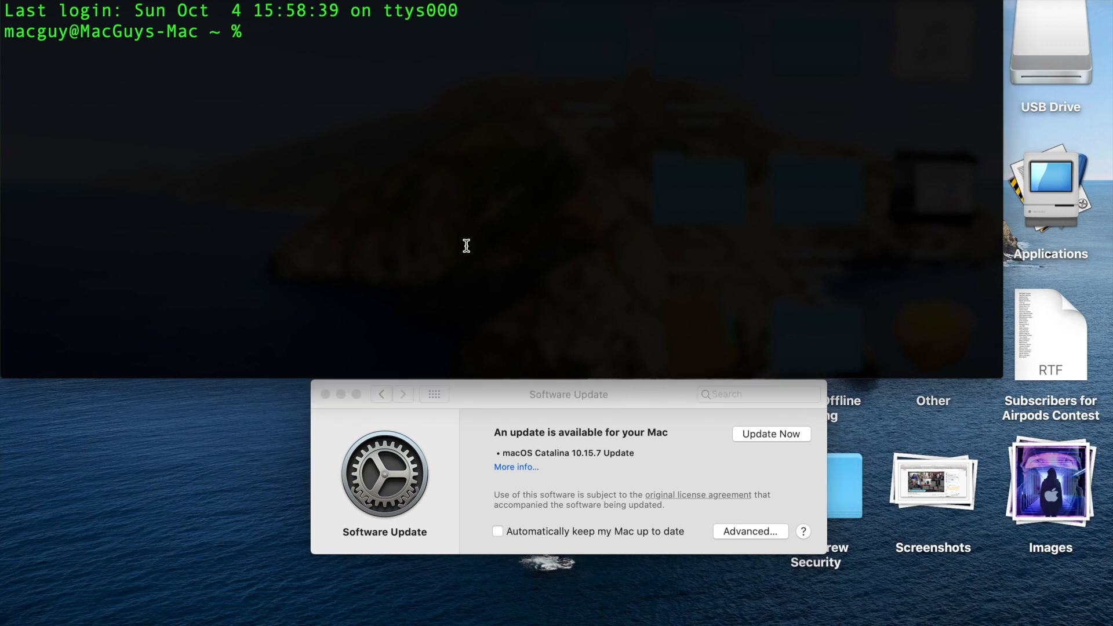
Enter the seedutil enroll DeveloperSeed command from the Seeding.framework Resources path.
text(/Sy)
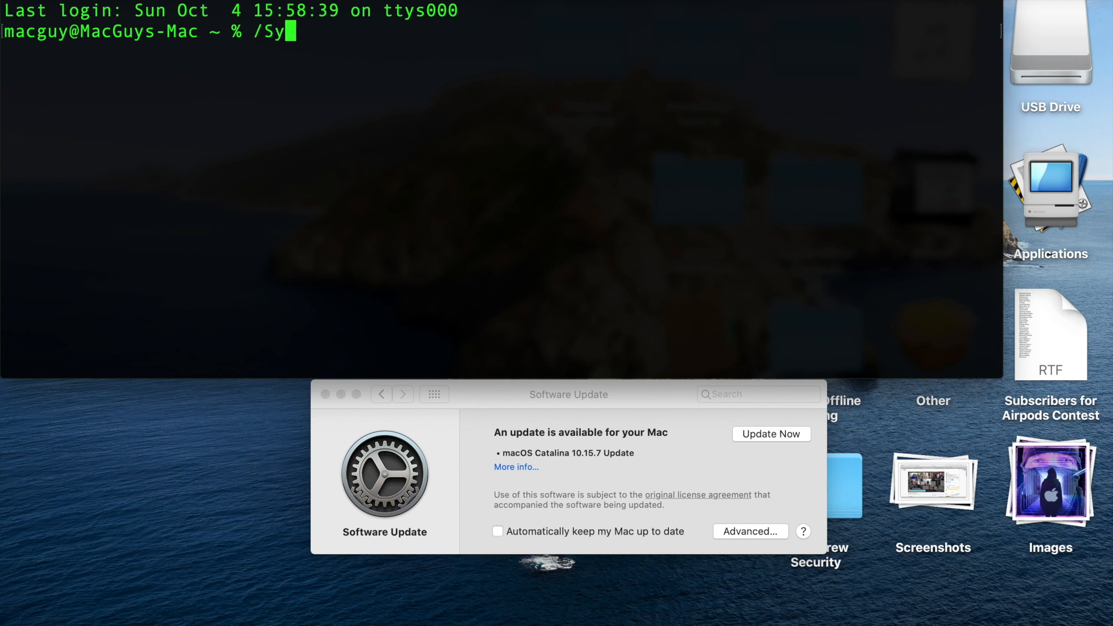
text(stem/)
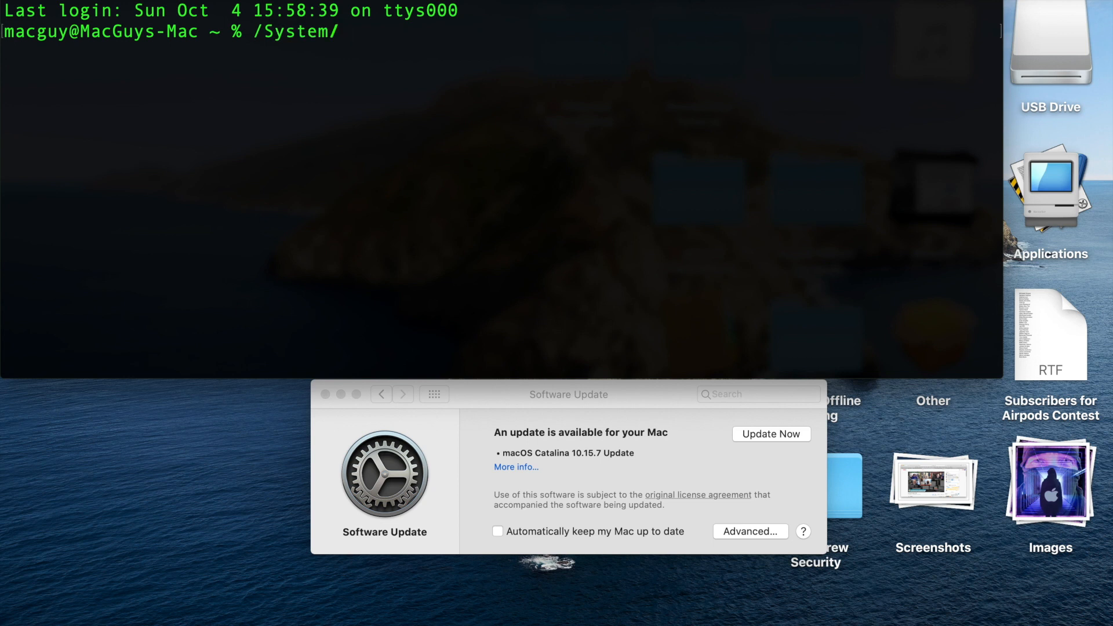
text(Library/)
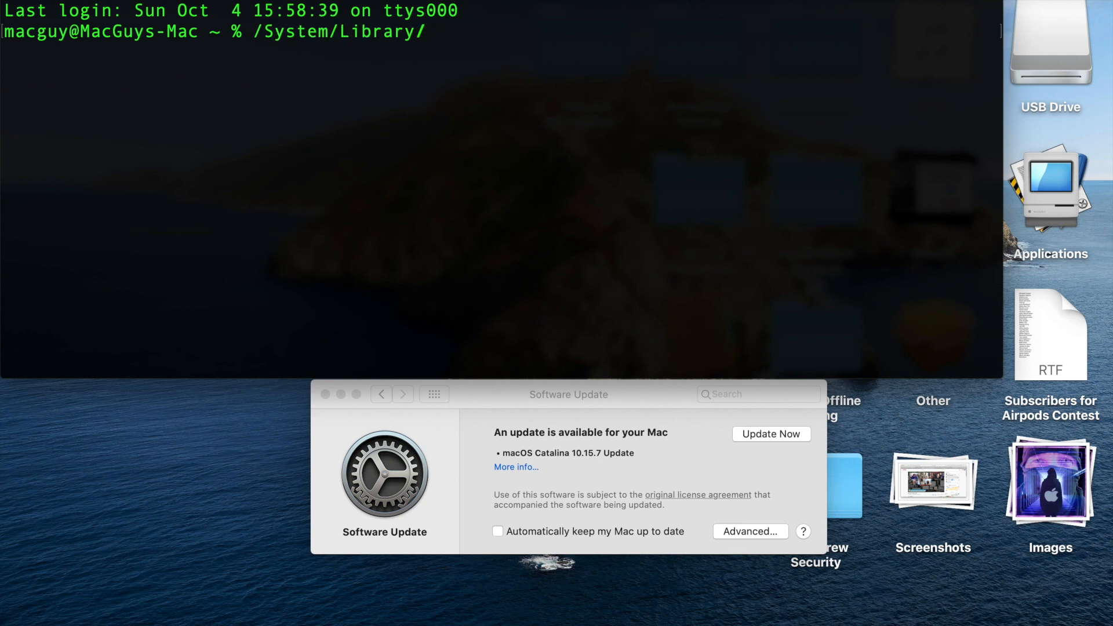
text(PrivateFrameworks/)
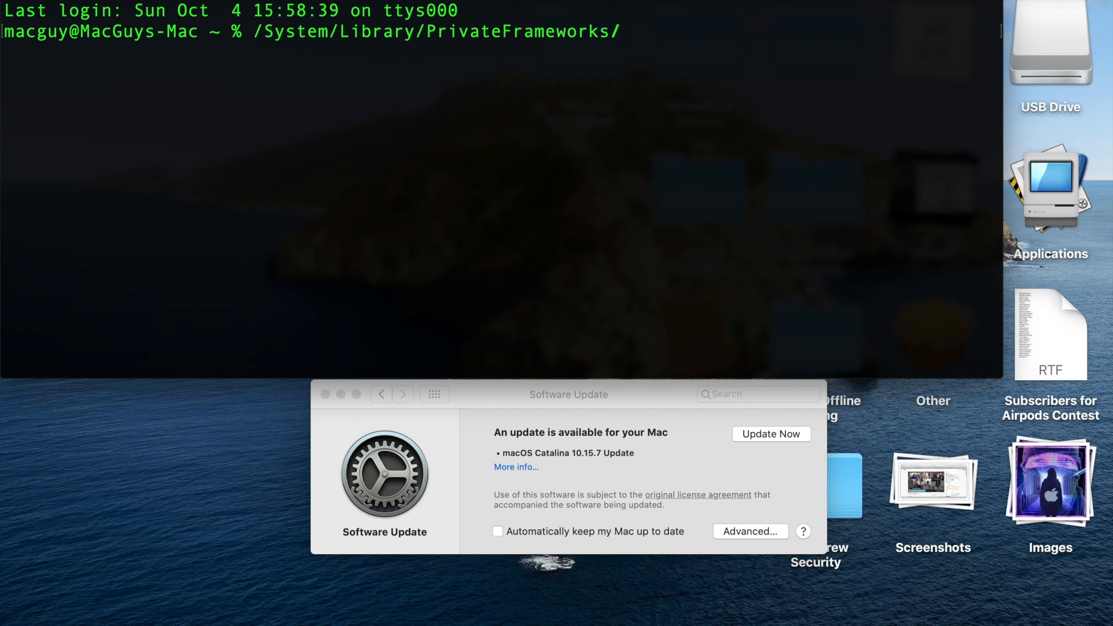
text(Seeding.framework/)
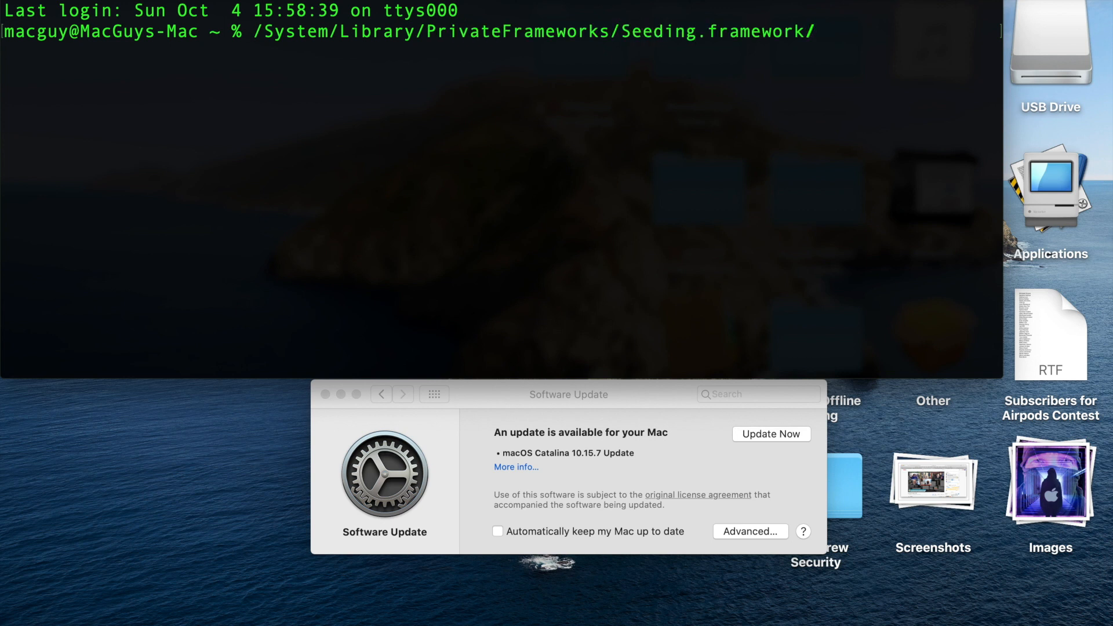
text(Versions/A/)
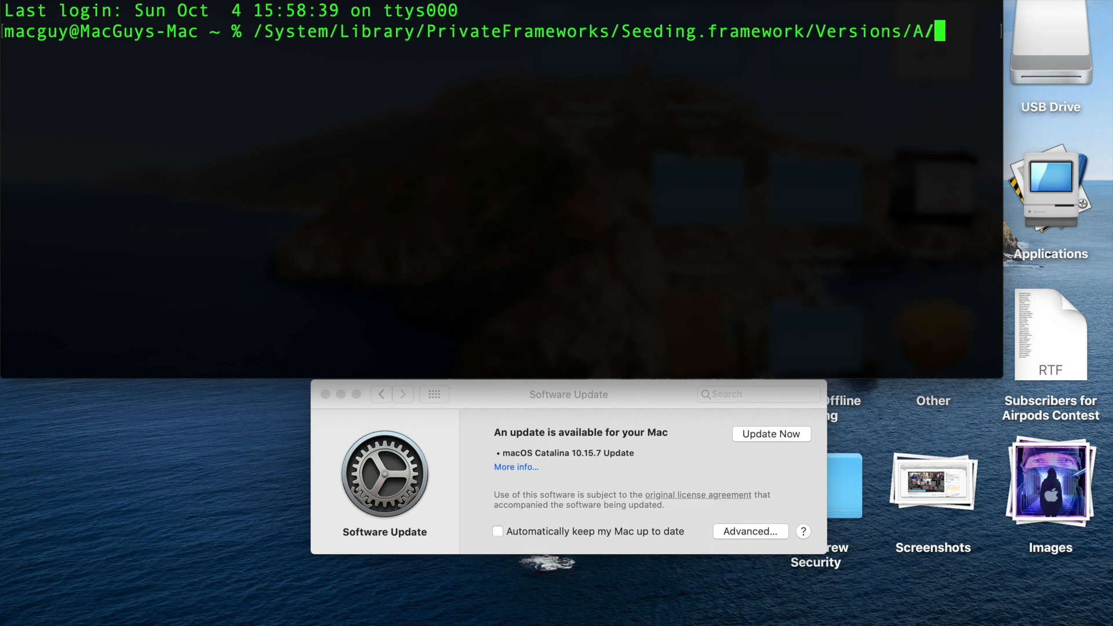
text(Resources/see)
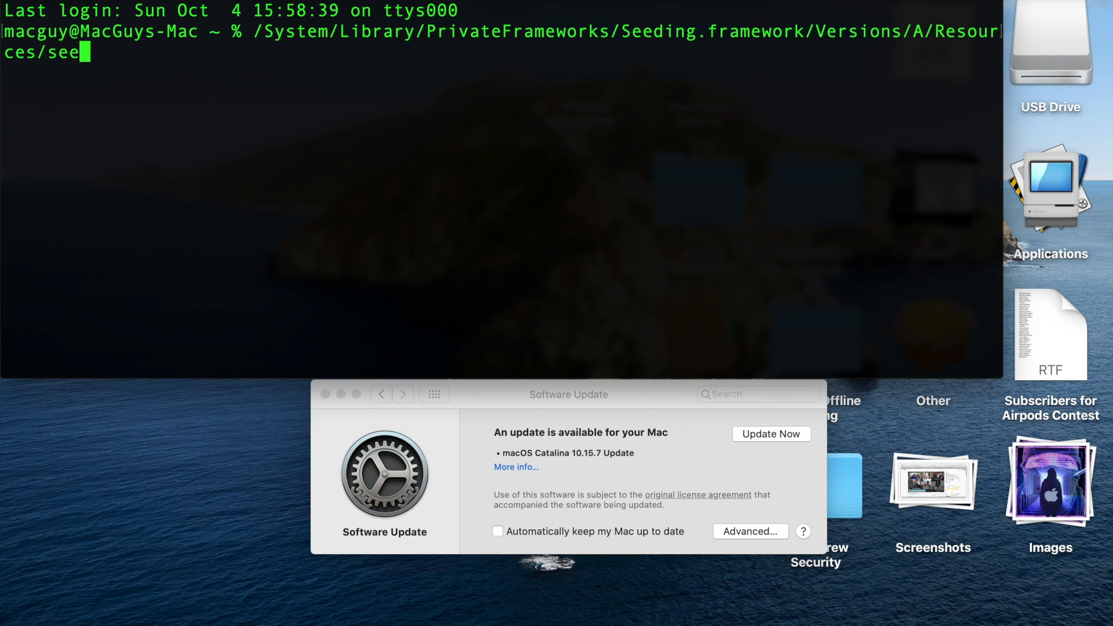
text(dutil enroll Devel)
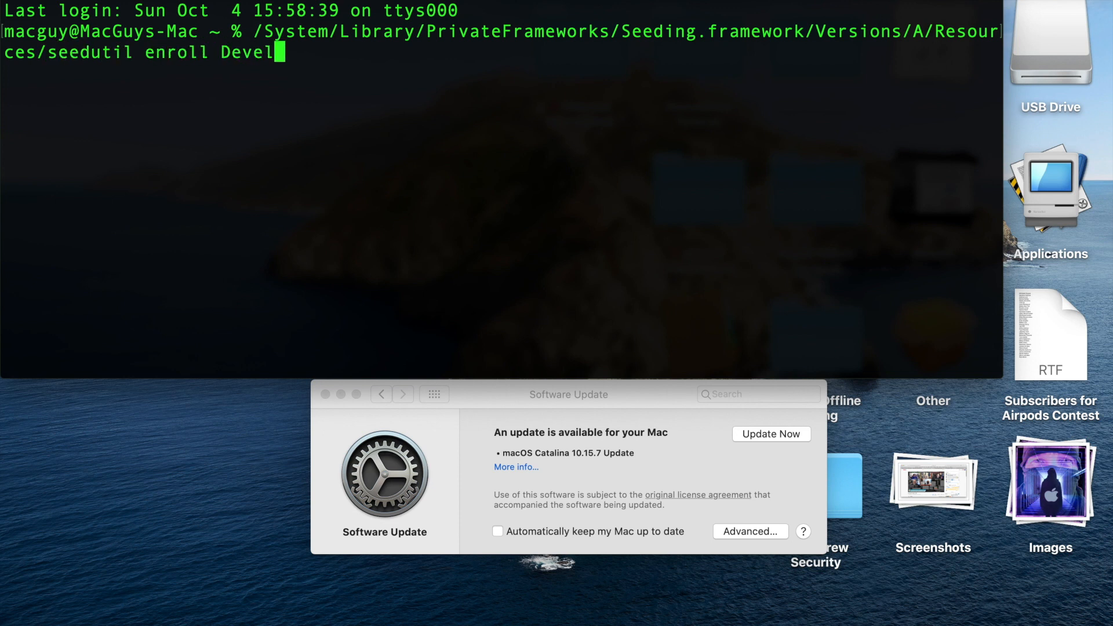
text(operSeed)
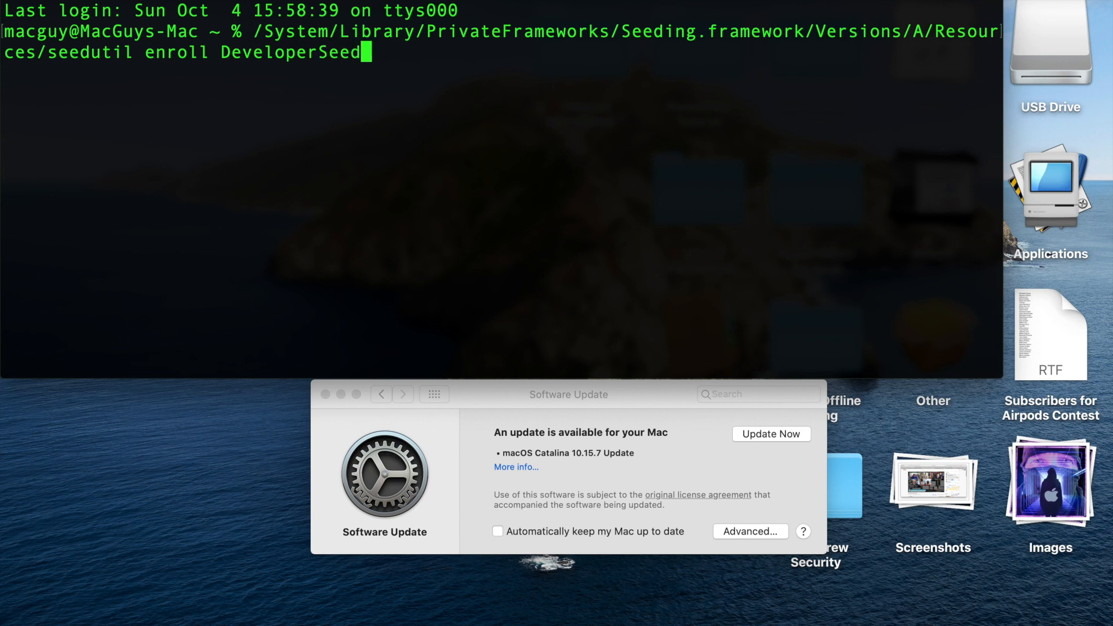
text(sudo !!)
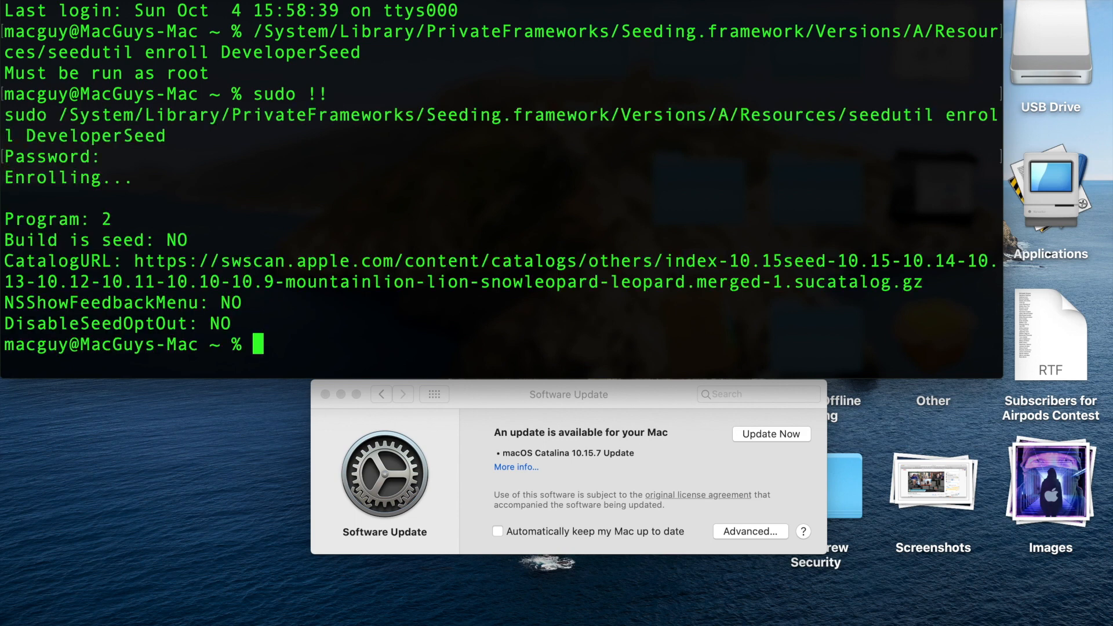
Rerun seedutil with sudo, refresh the update check, and stage softwareupdate --fetch-full-installer 11.0.
click(770, 433)
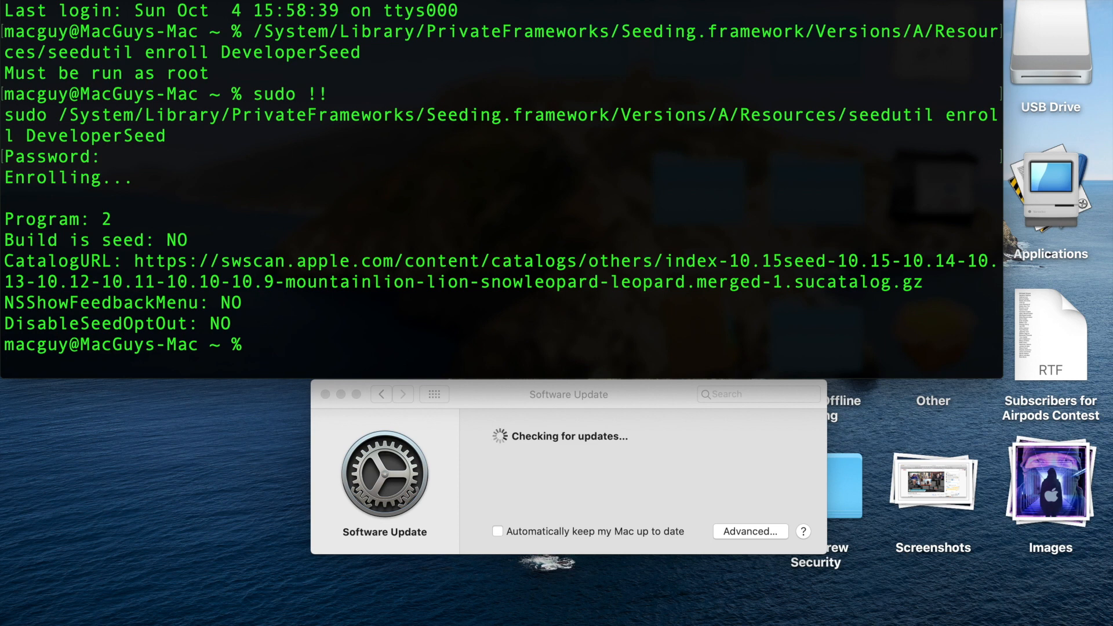
text(SUdo /System/Library/PrivateFrameworks/Seeding.framework/Versions/A/Resources/seedutil enroll DeveloperSeed)
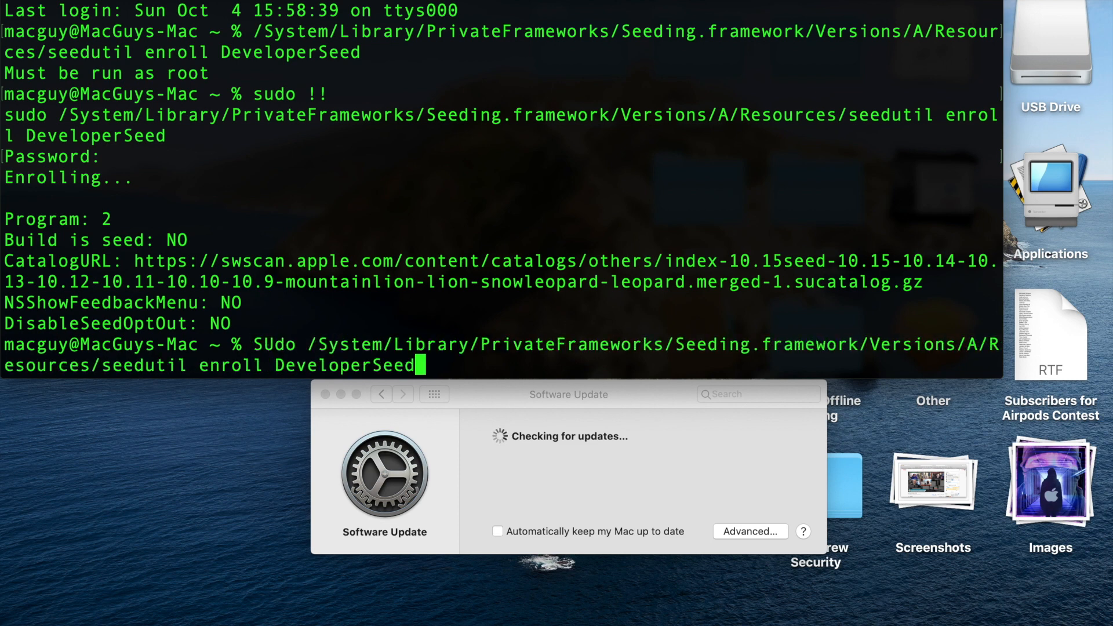
text(softwareupdate --fetch-full-installer --full-installer-version 11.0)
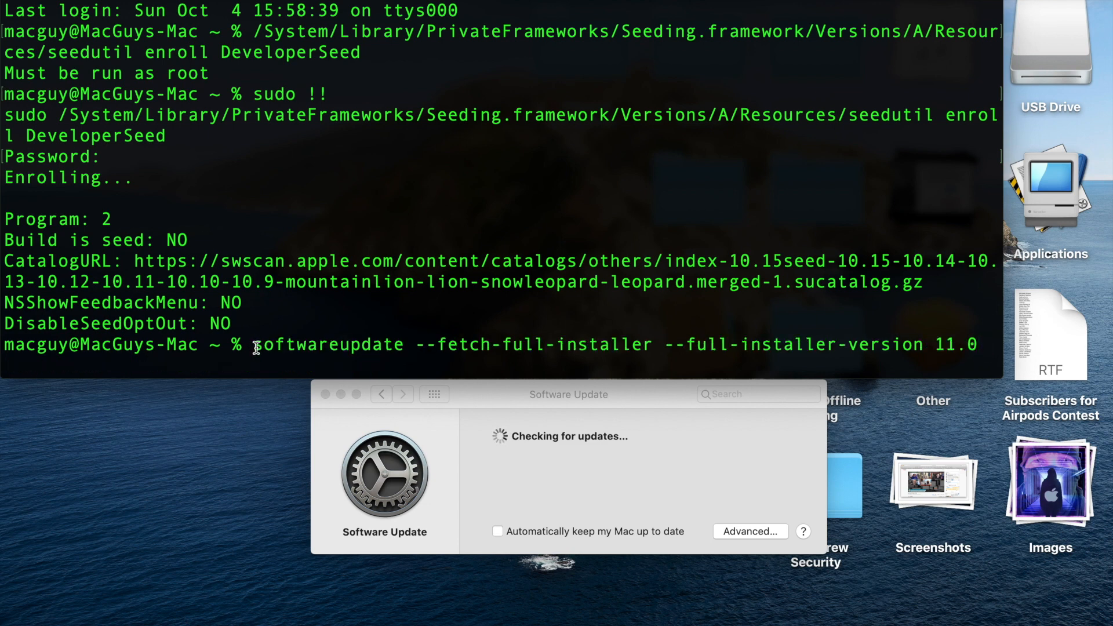
Edit the --full-installer-version value down to 11, leaving the command unrun.
double_click(305, 344)
text(0)
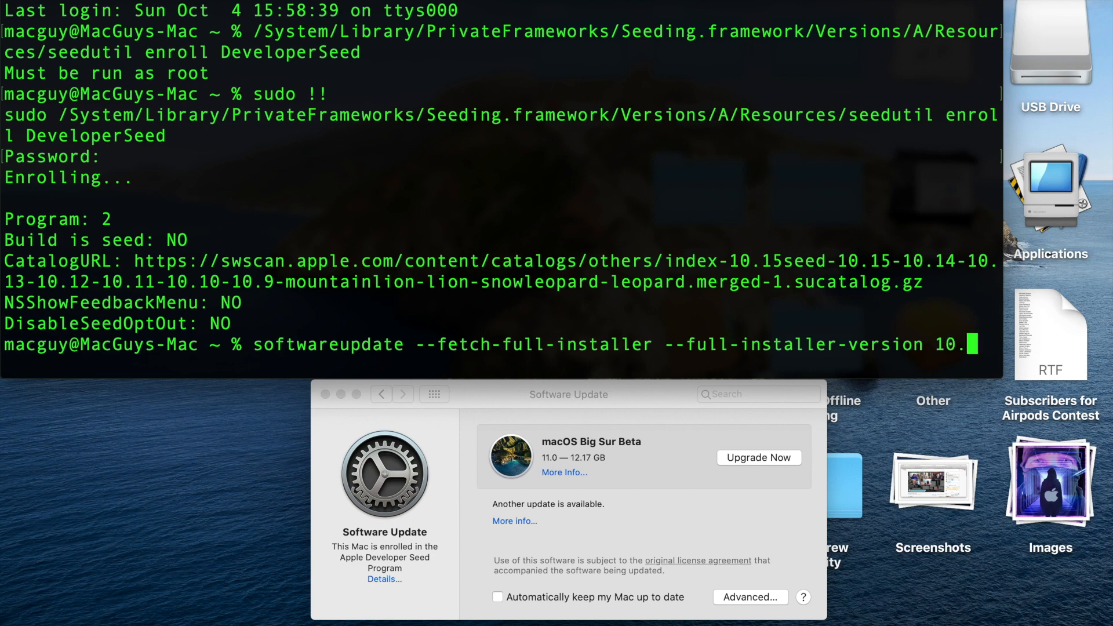
text(16)
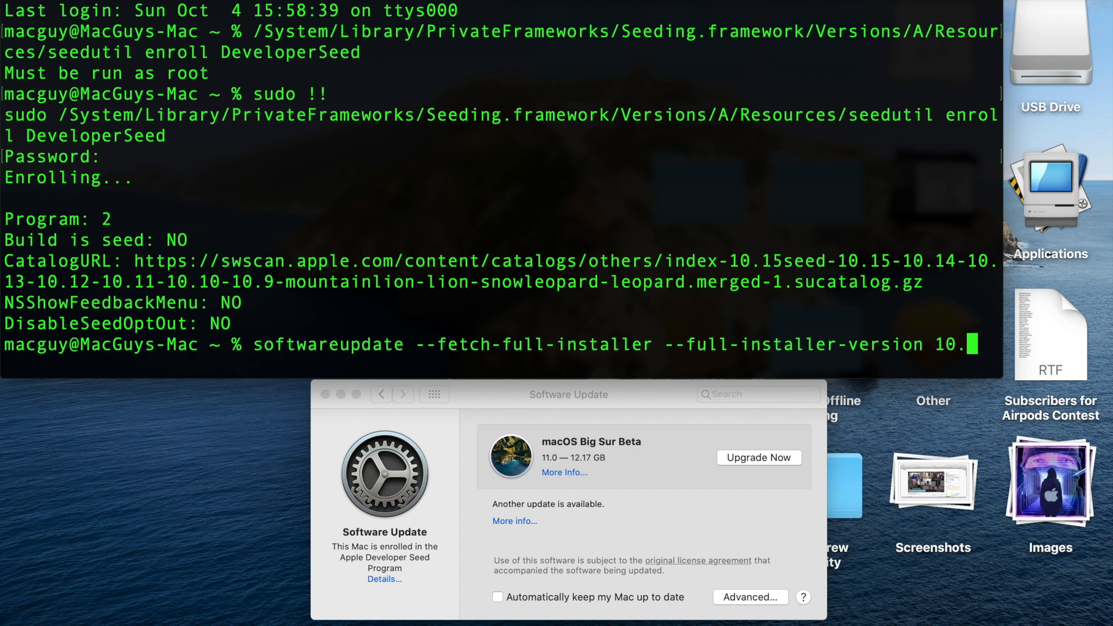
text(1.0)
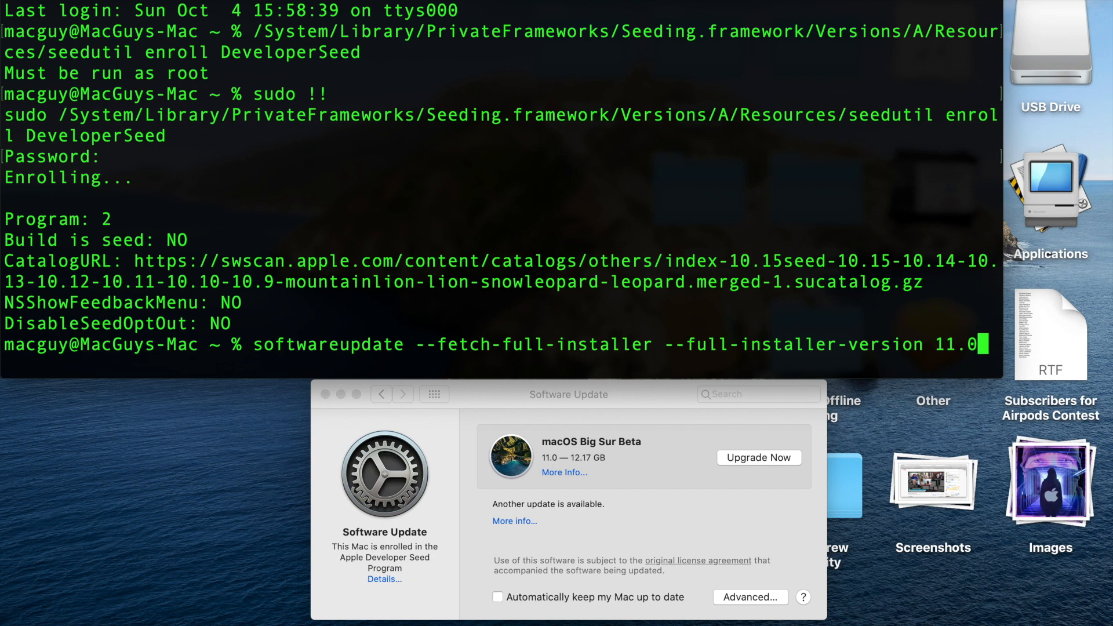
key(Backspace)
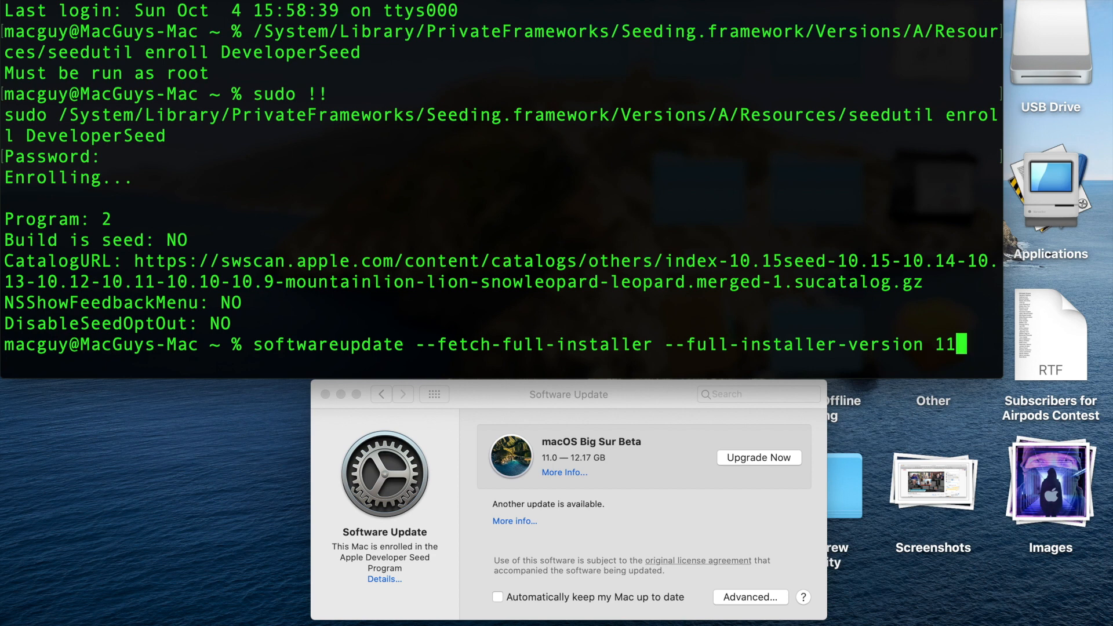
mouse_move(685, 477)
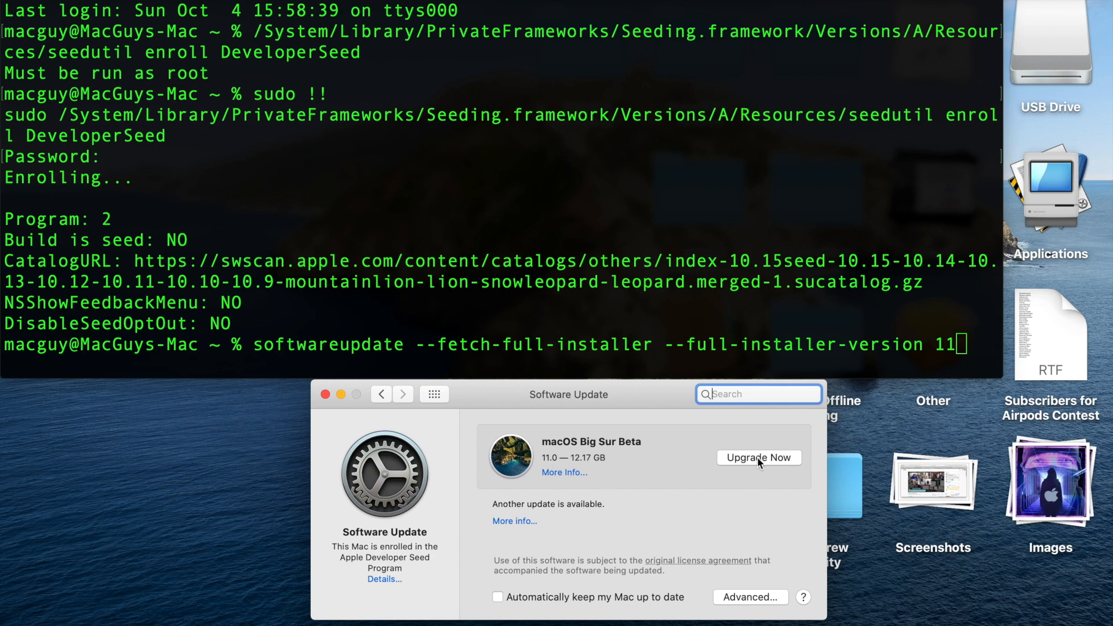
Start Upgrade Now for macOS Big Sur Beta in Software Update.
click(759, 456)
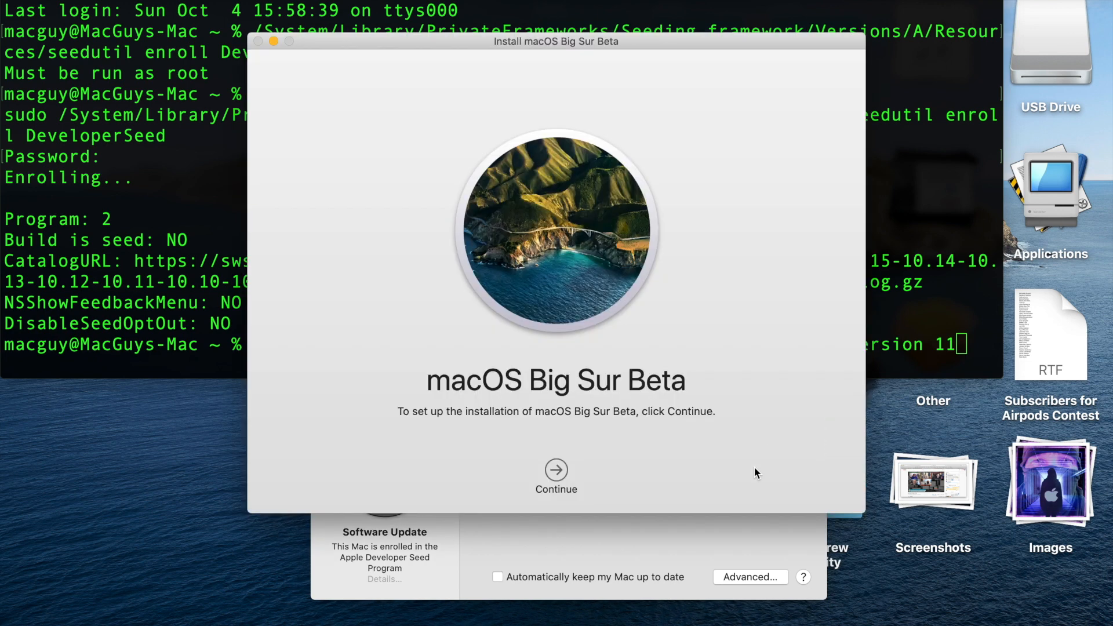
mouse_move(631, 300)
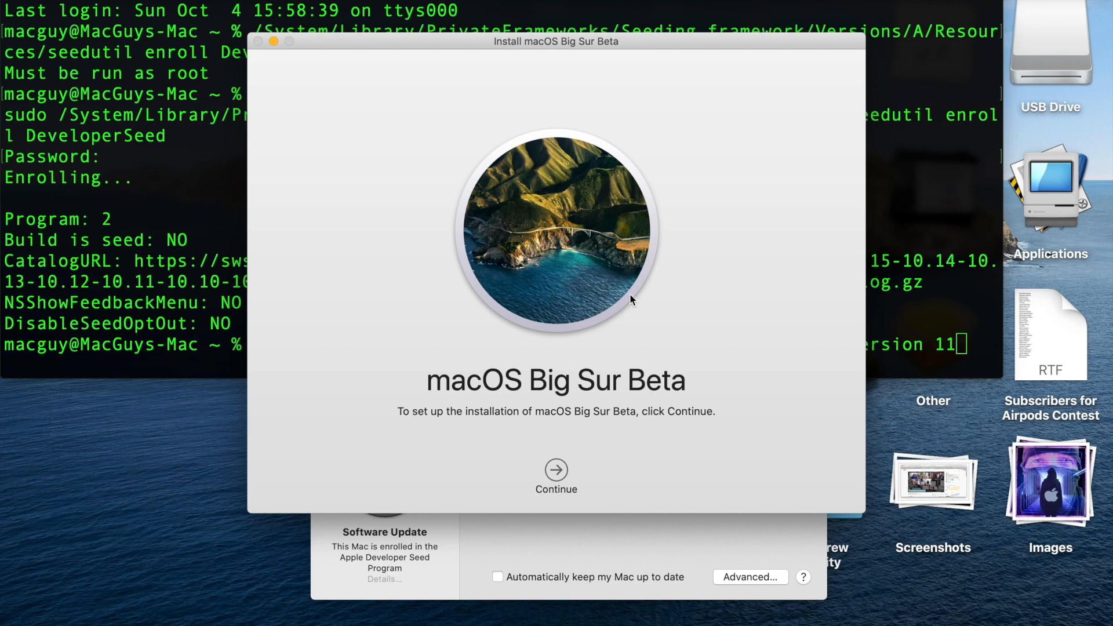
mouse_move(410, 87)
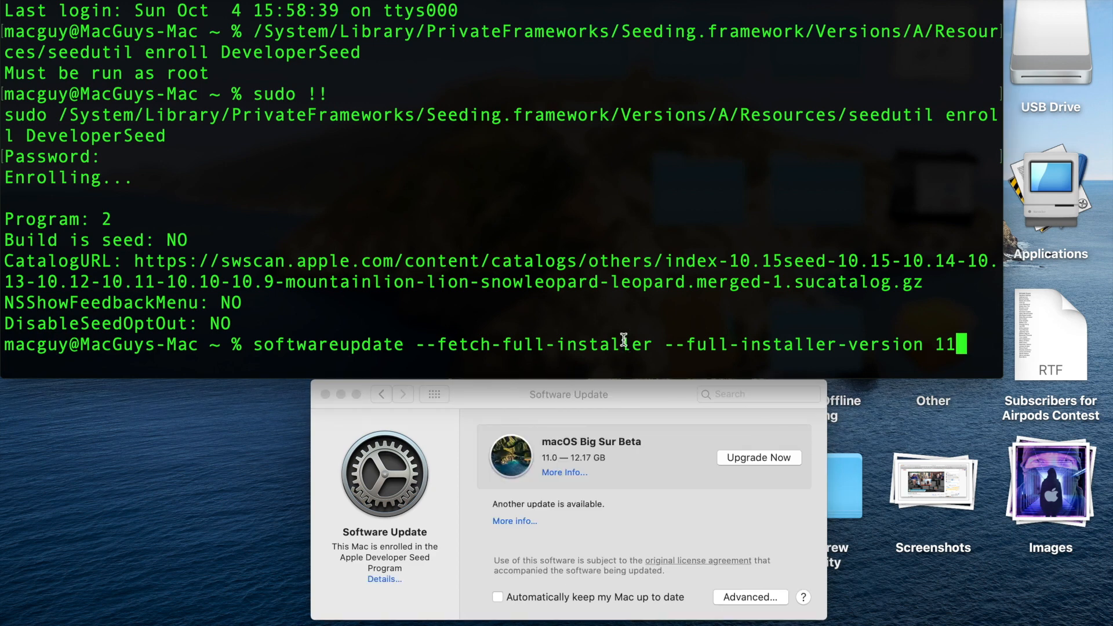
mouse_move(846, 346)
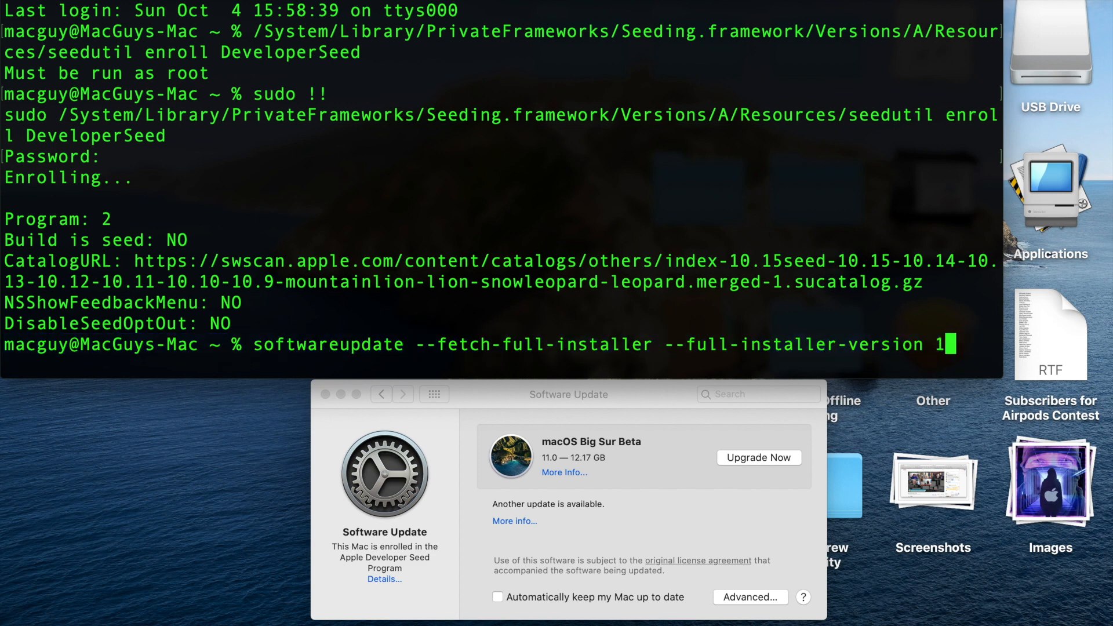
Run sudo seedutil unenroll to leave the Developer Seed program.
text(0.15.7)
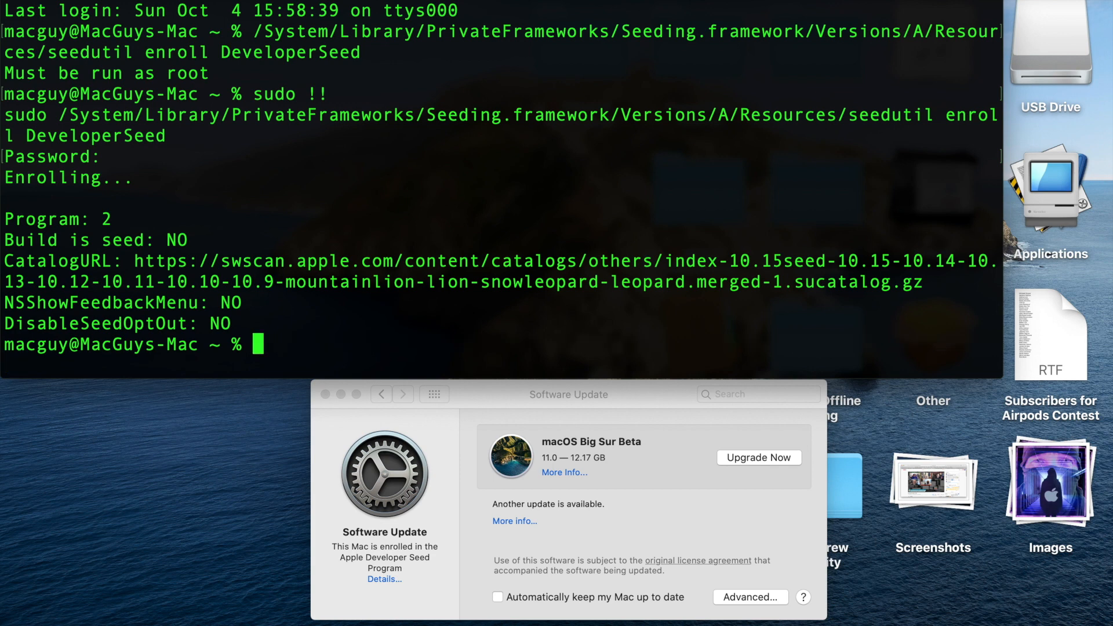
text(sudo /System/Library/PrivateFrameworks/Seeding.framework/Versions/A/Resources/seedutil unenroll)
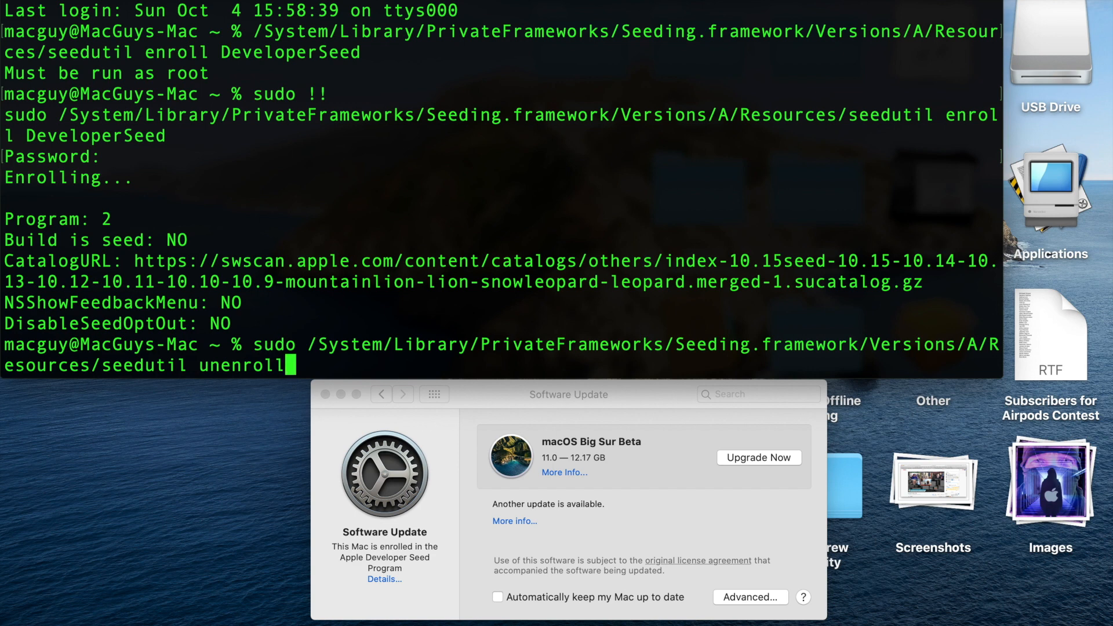
key(enter)
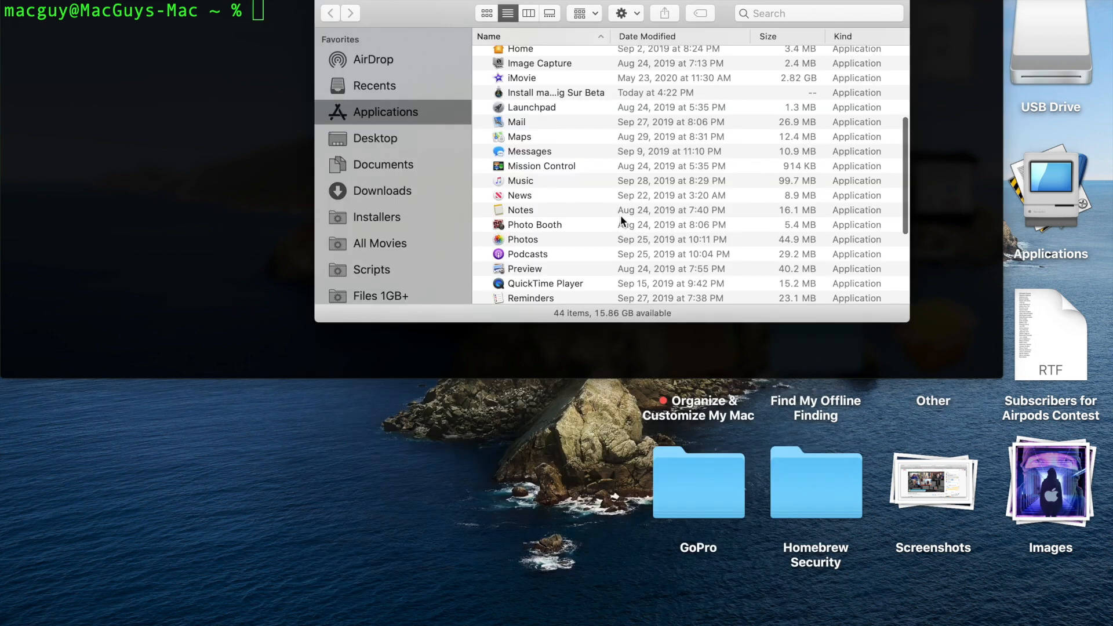
Drop Install macOS Big Sur Beta into Terminal and append /Contents/Resources/createinstallmedia.
click(556, 93)
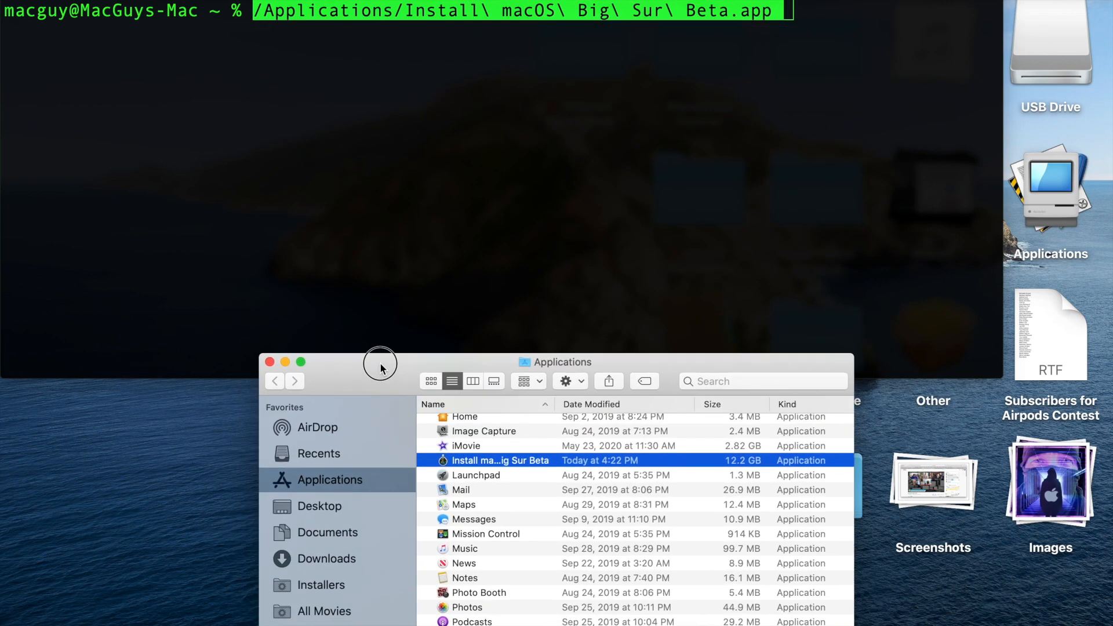
click(286, 361)
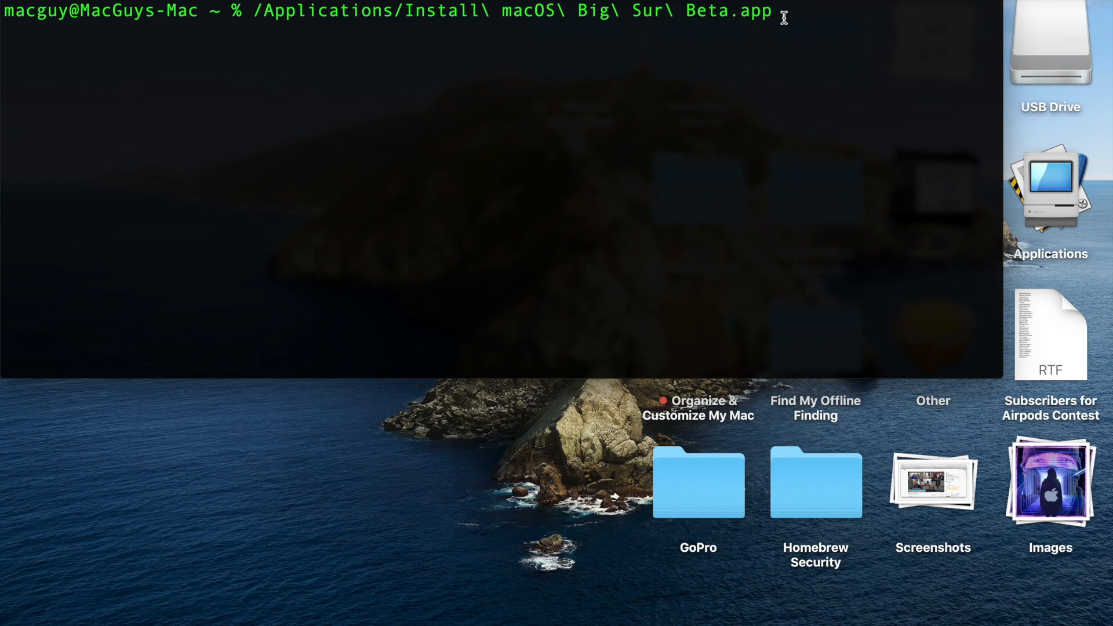
text(/Co)
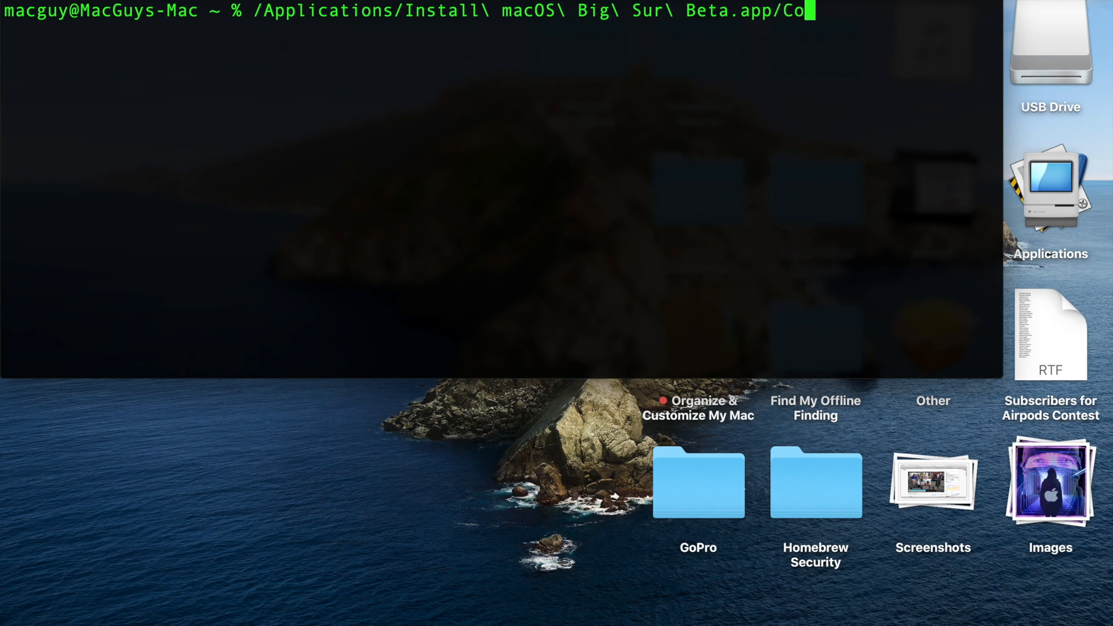
text(ntents/Resources/)
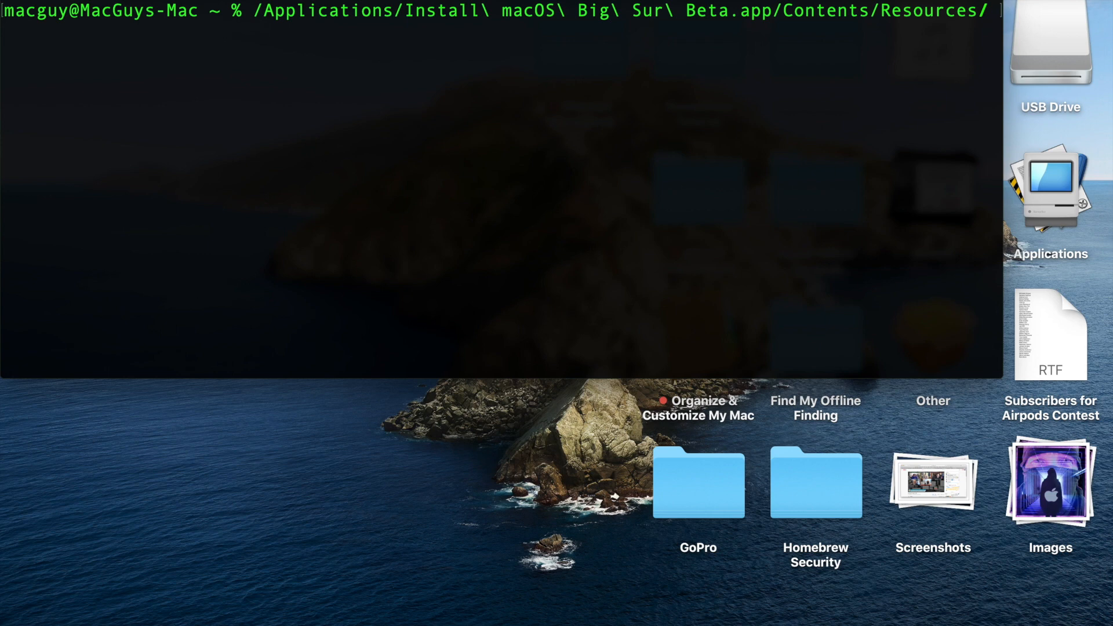
text(createinstallmedia)
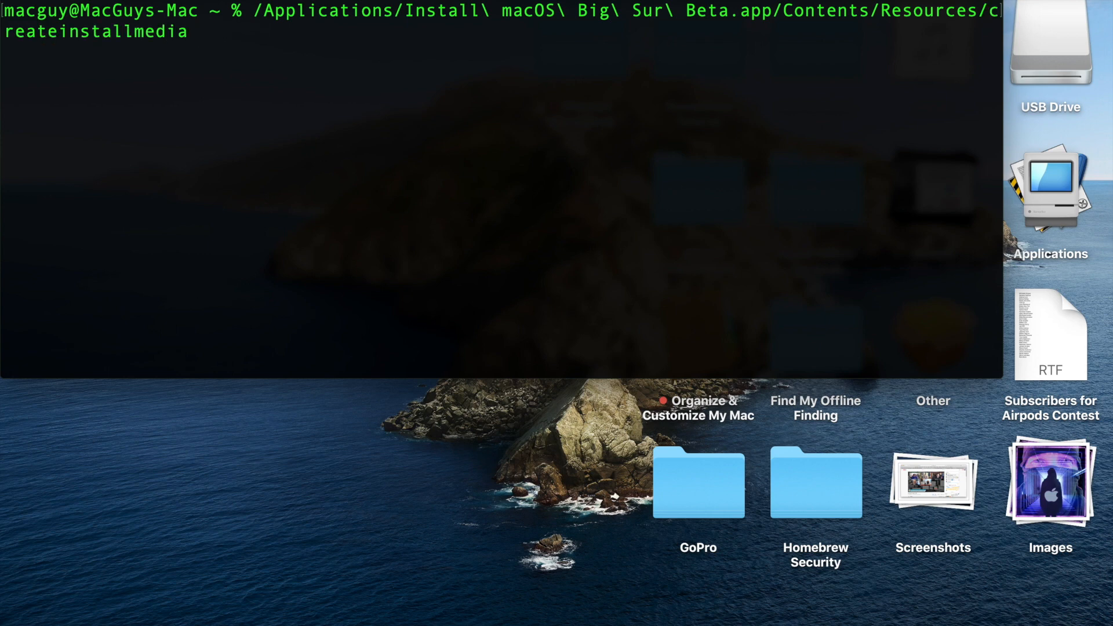
Append --volume /Volumes/USB\ Drive as the target volume.
text(--v)
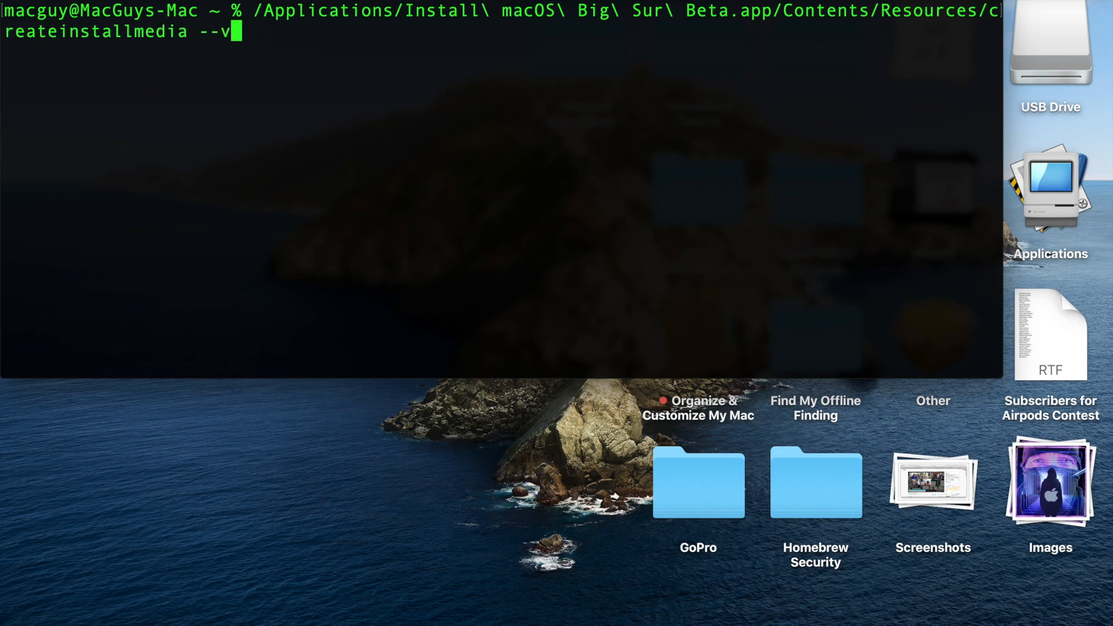
text(olume /)
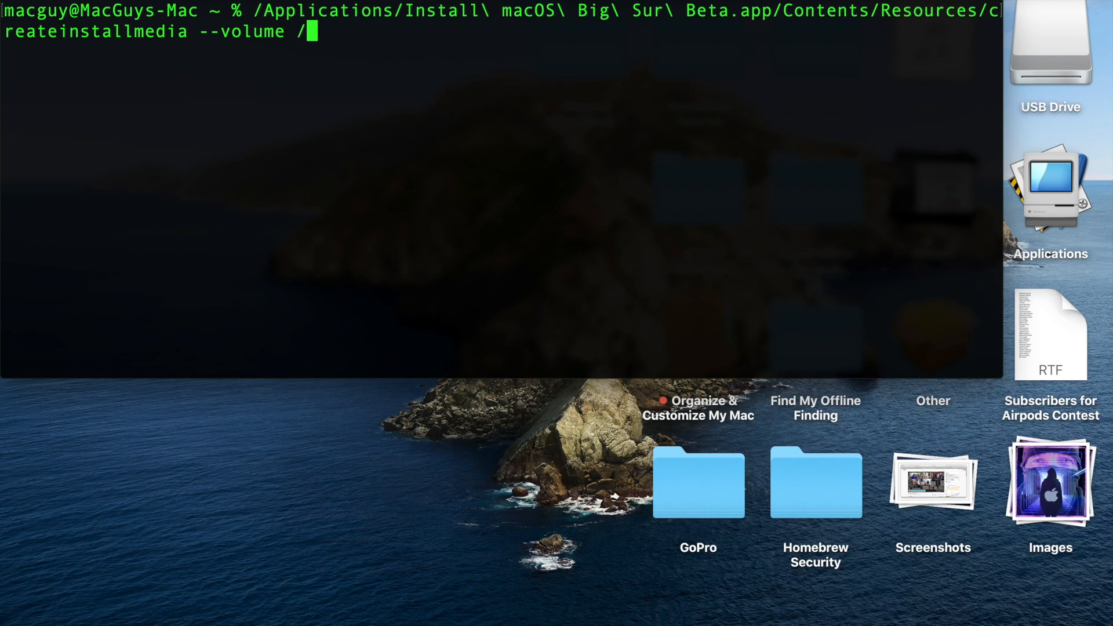
text(Volumes/)
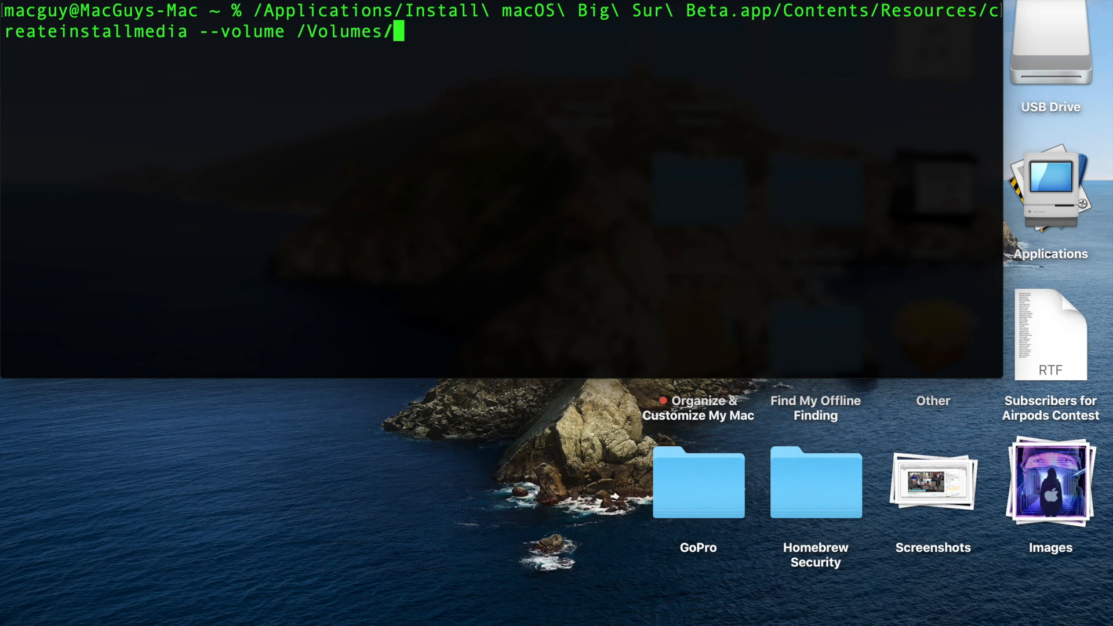
text(US)
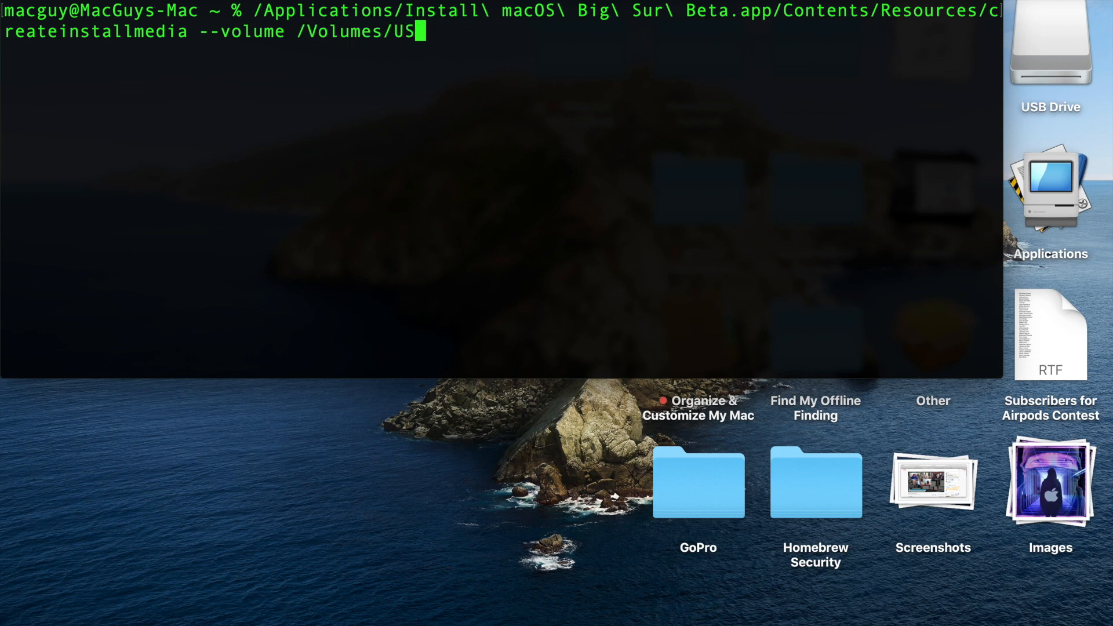
text(B\ Drive)
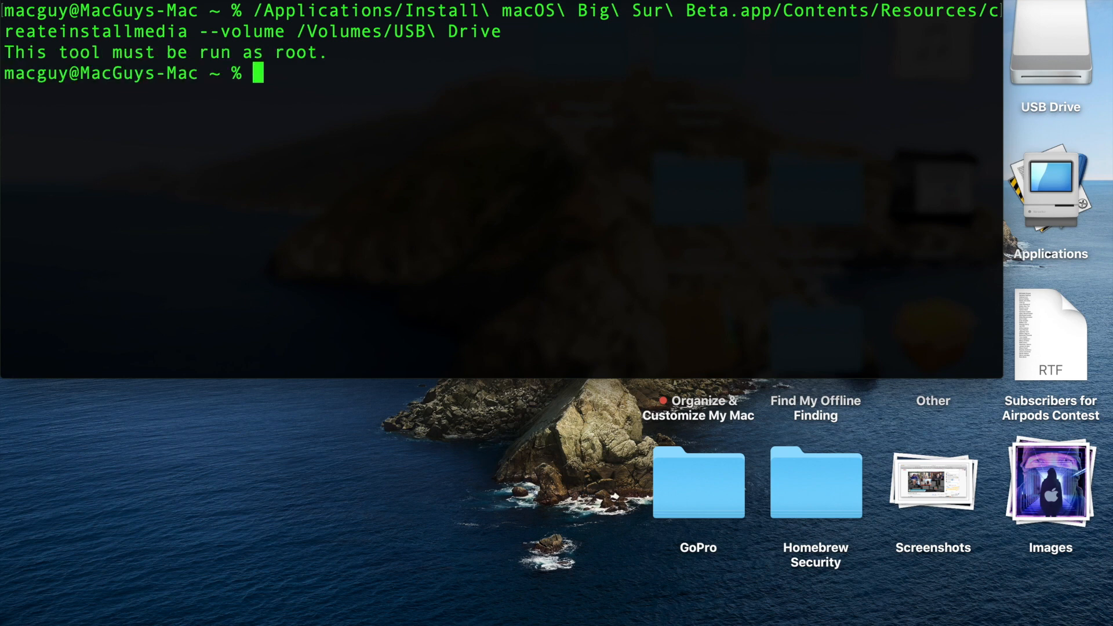
Rerun createinstallmedia with sudo !! and answer y to erase and write USB Drive.
text(sudo)
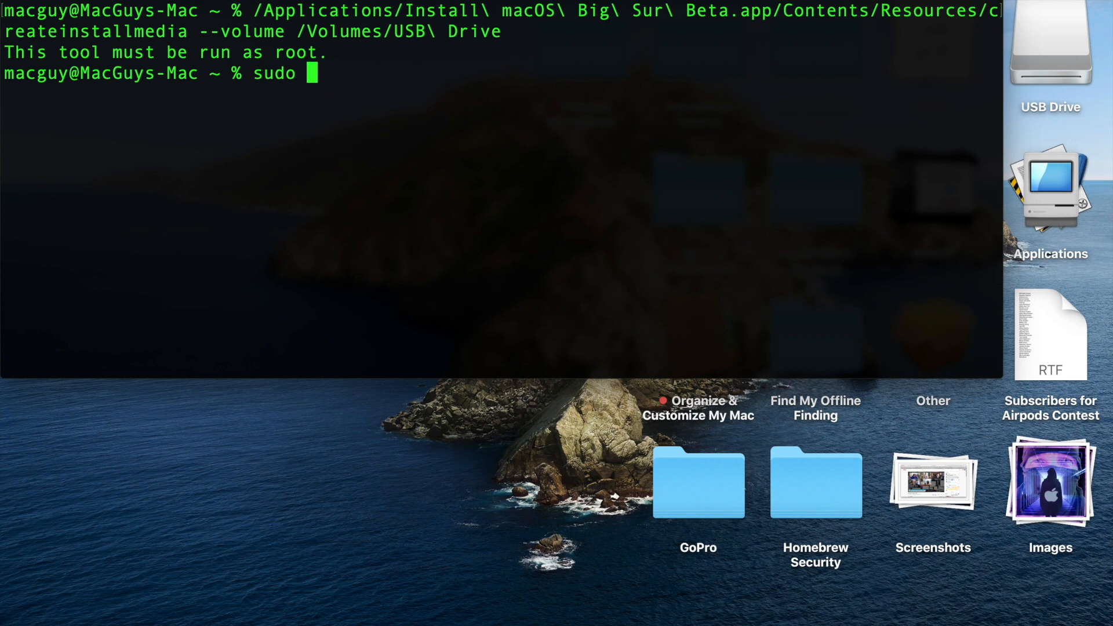
text(!!)
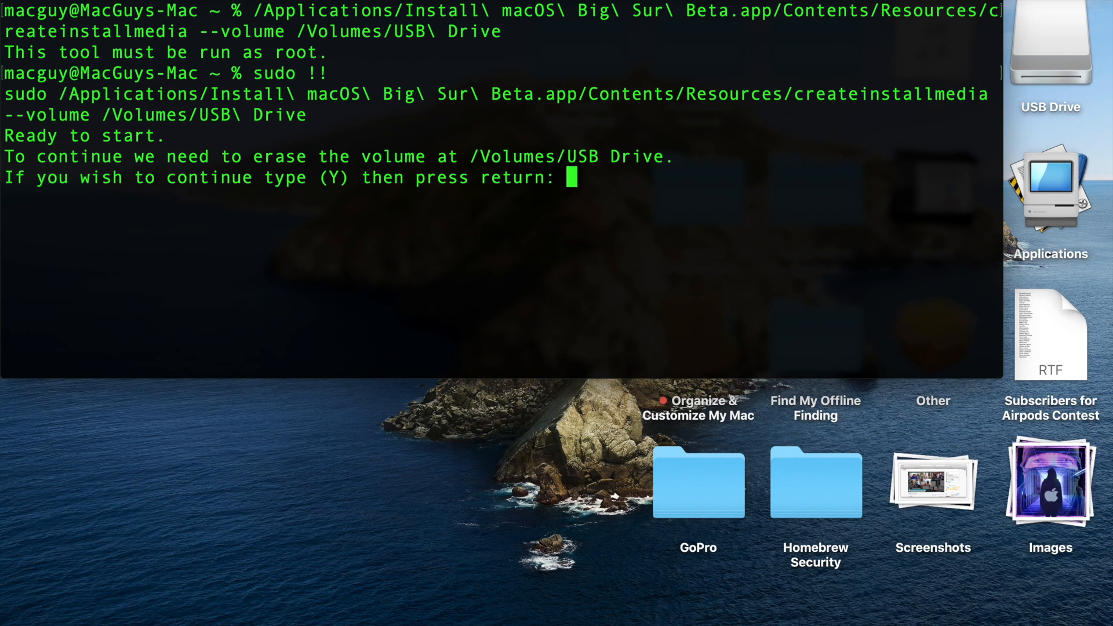
text(y)
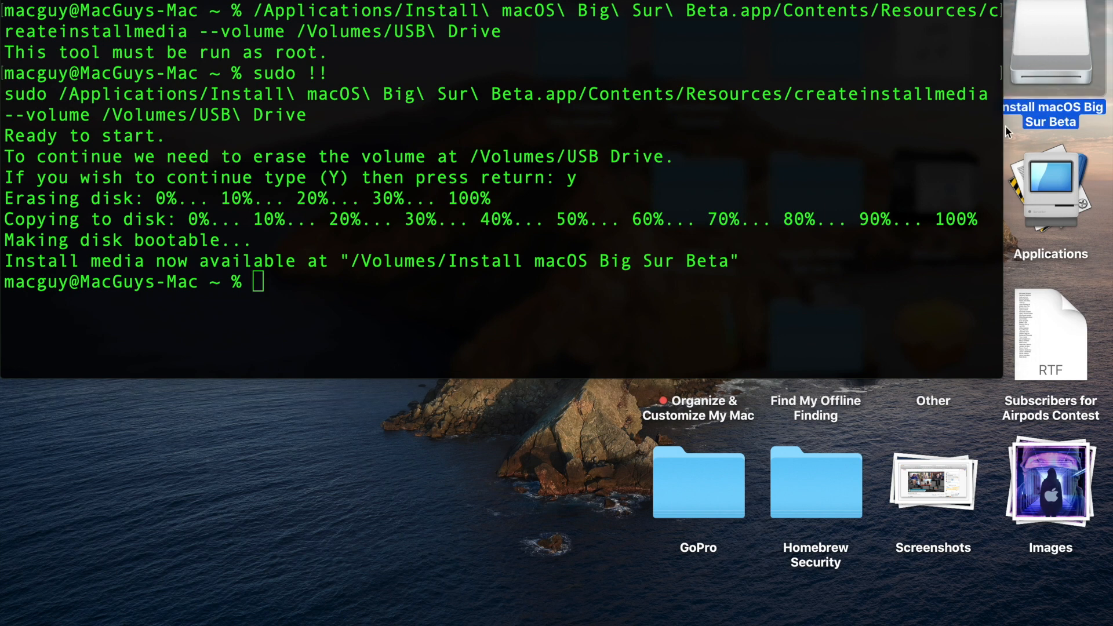
mouse_move(999, 389)
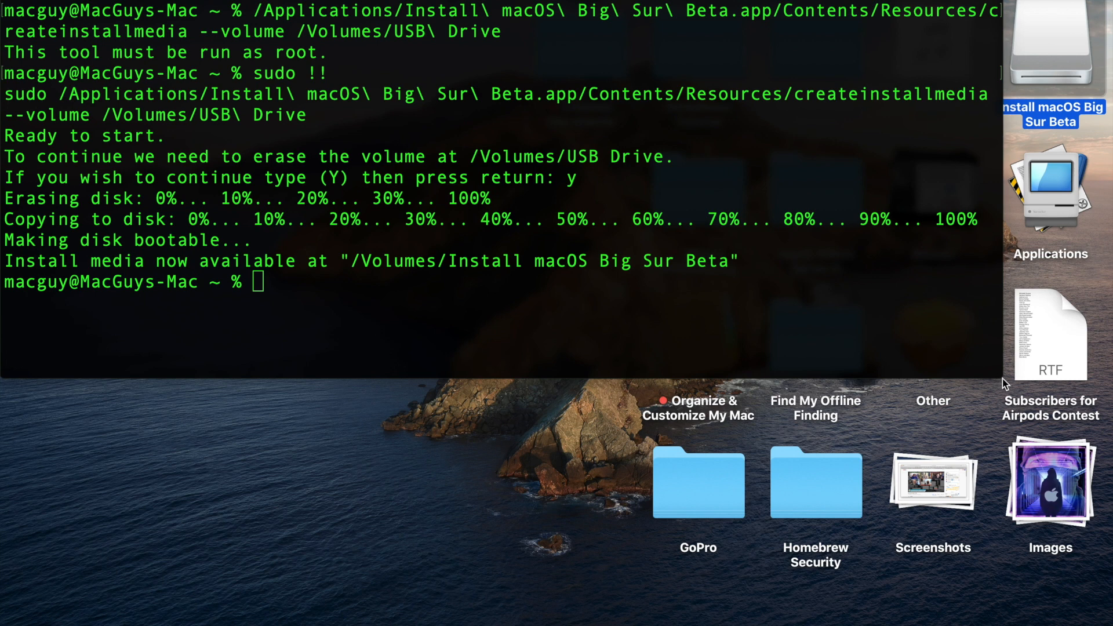
mouse_move(1057, 27)
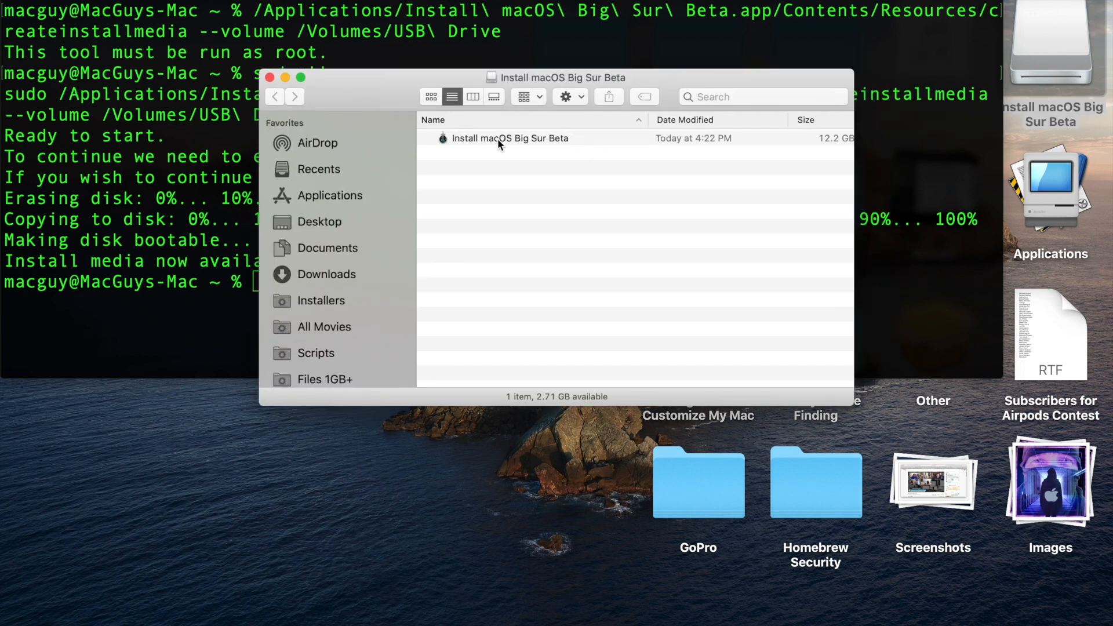
mouse_move(492, 294)
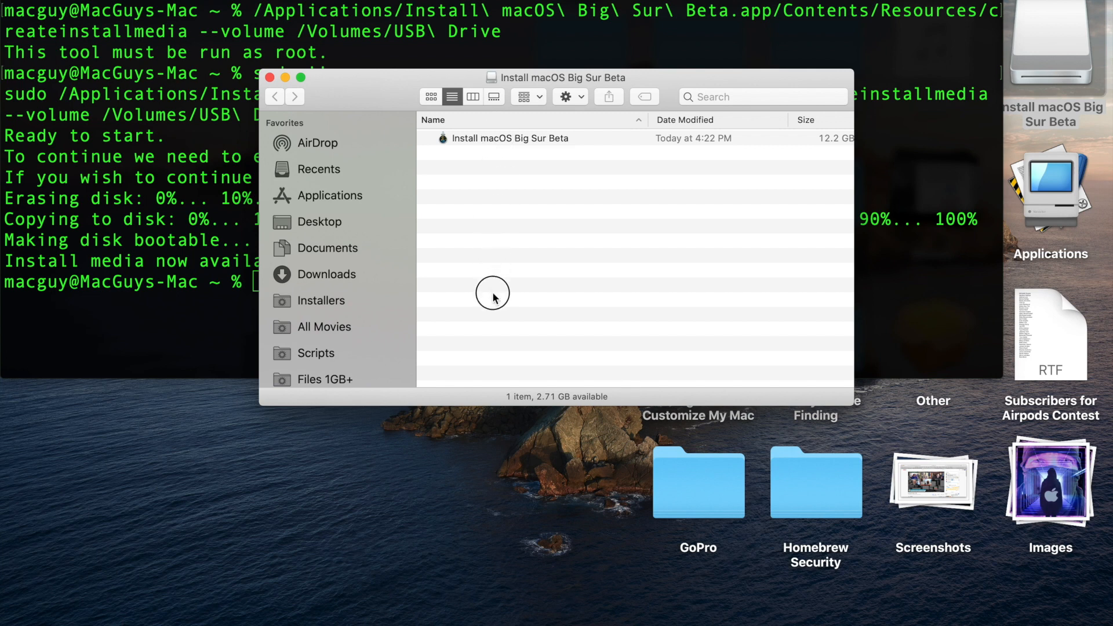
mouse_move(510, 182)
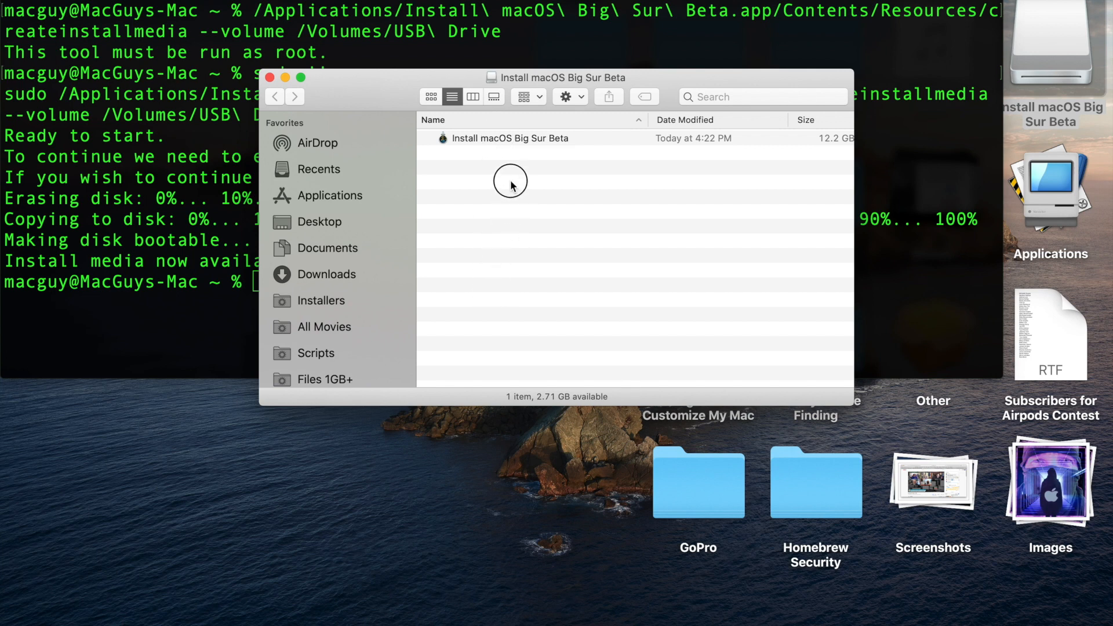
mouse_move(514, 139)
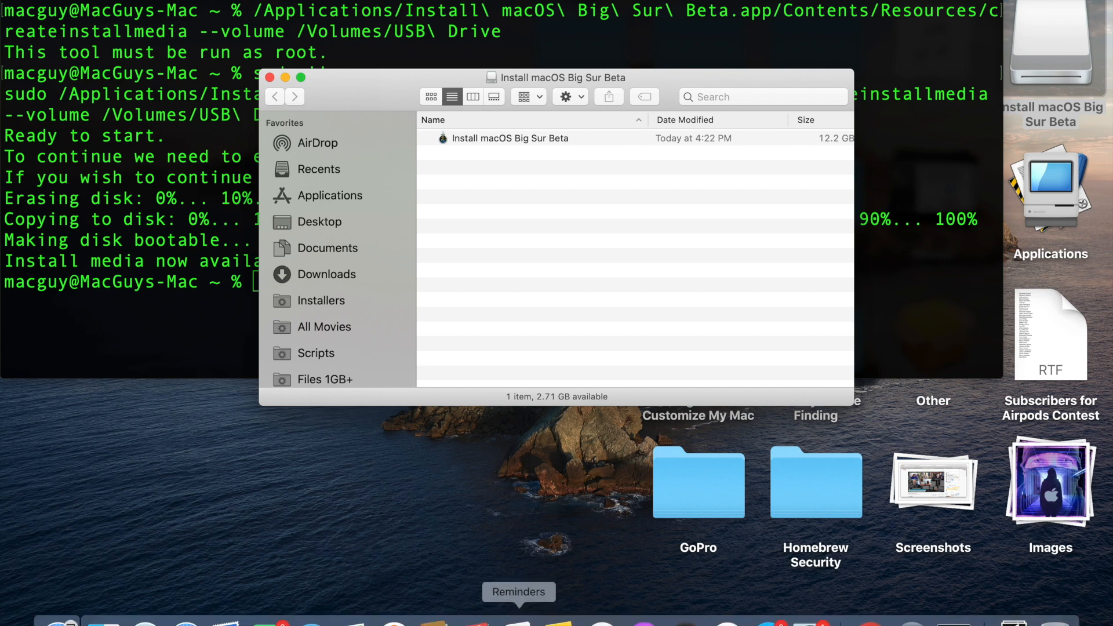
mouse_move(810, 613)
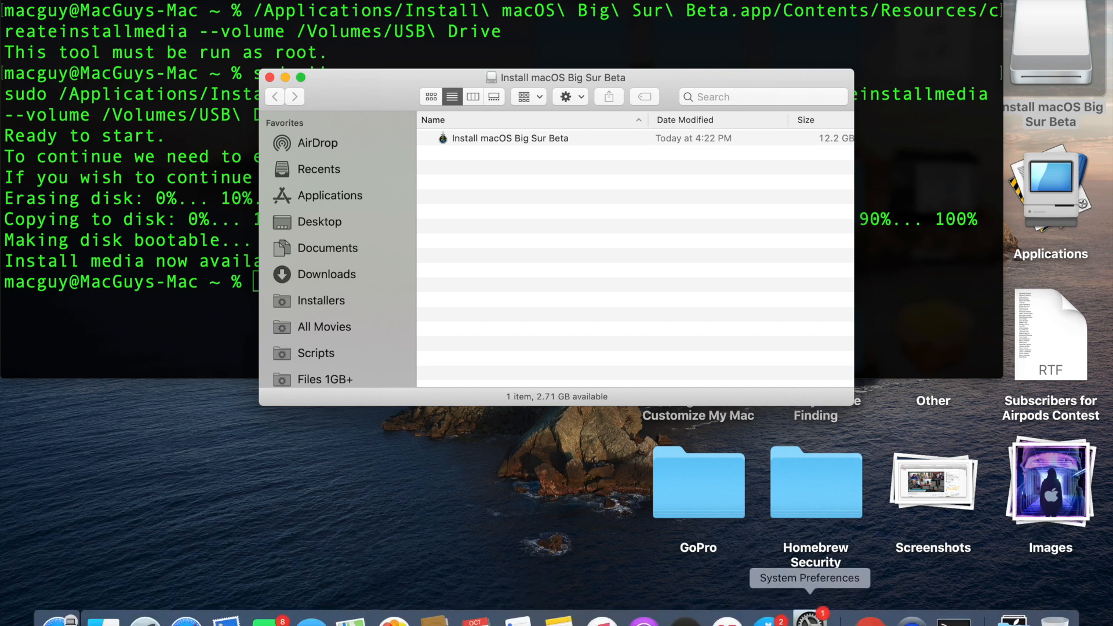
Go to Startup Disk settings, then restart holding cmd+R into macOS Recovery.
click(808, 622)
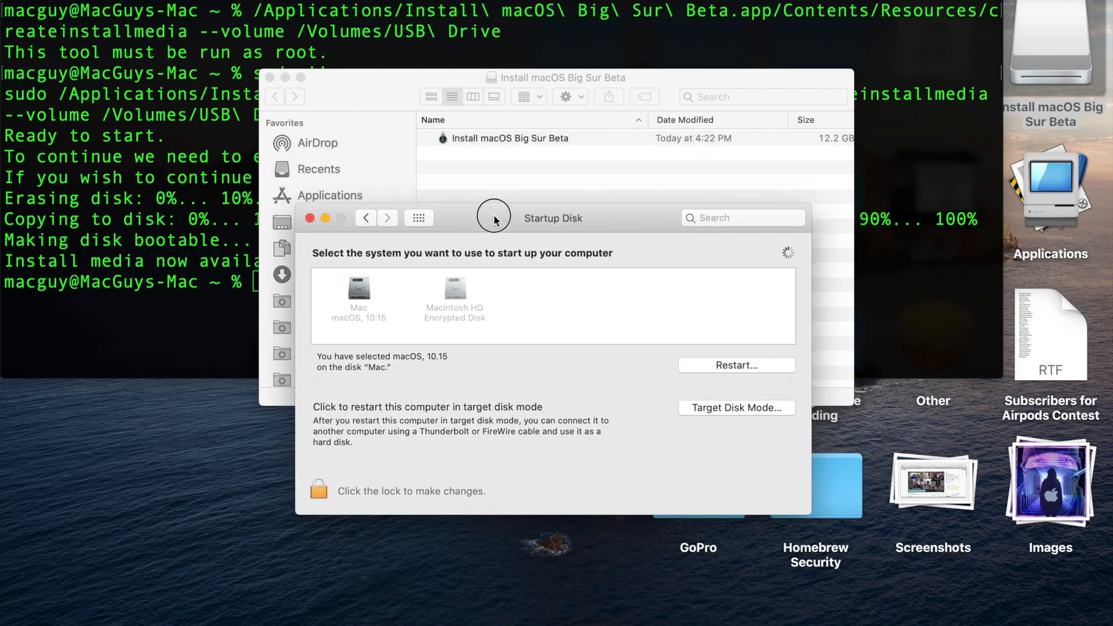
mouse_move(588, 317)
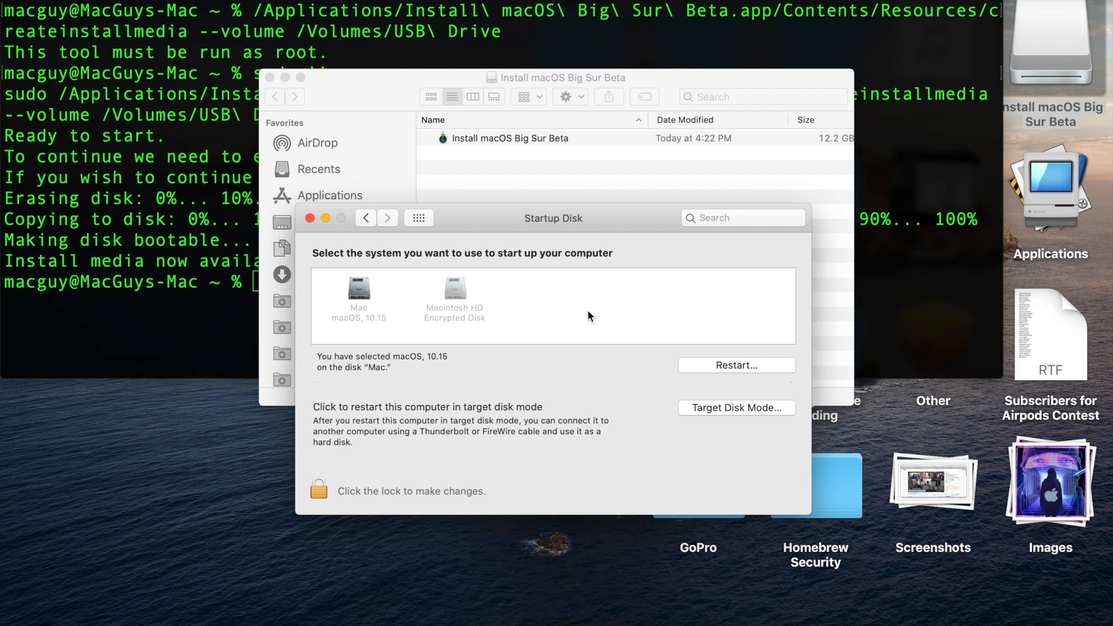
key(cmd+r)
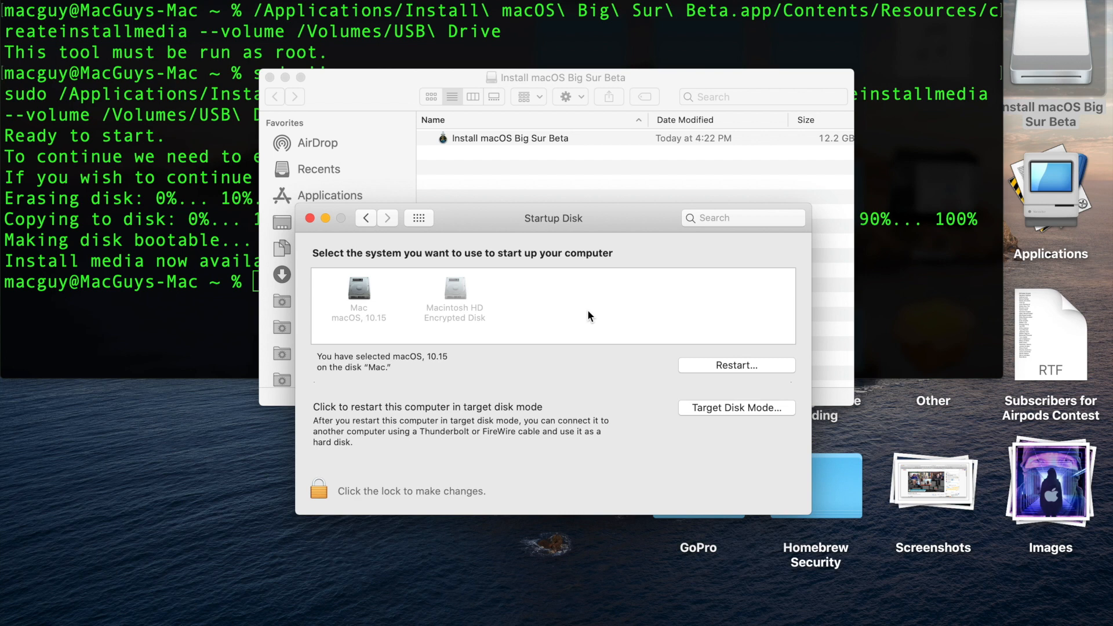
key(option)
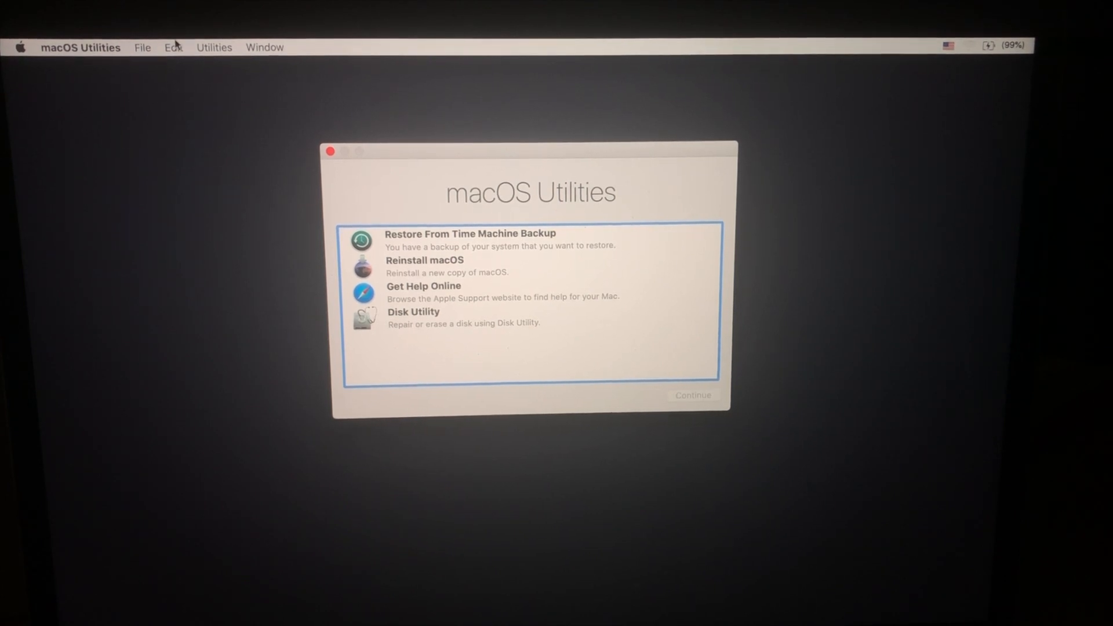
In Startup Security Utility, choose Medium Security and allow booting from external media.
click(215, 46)
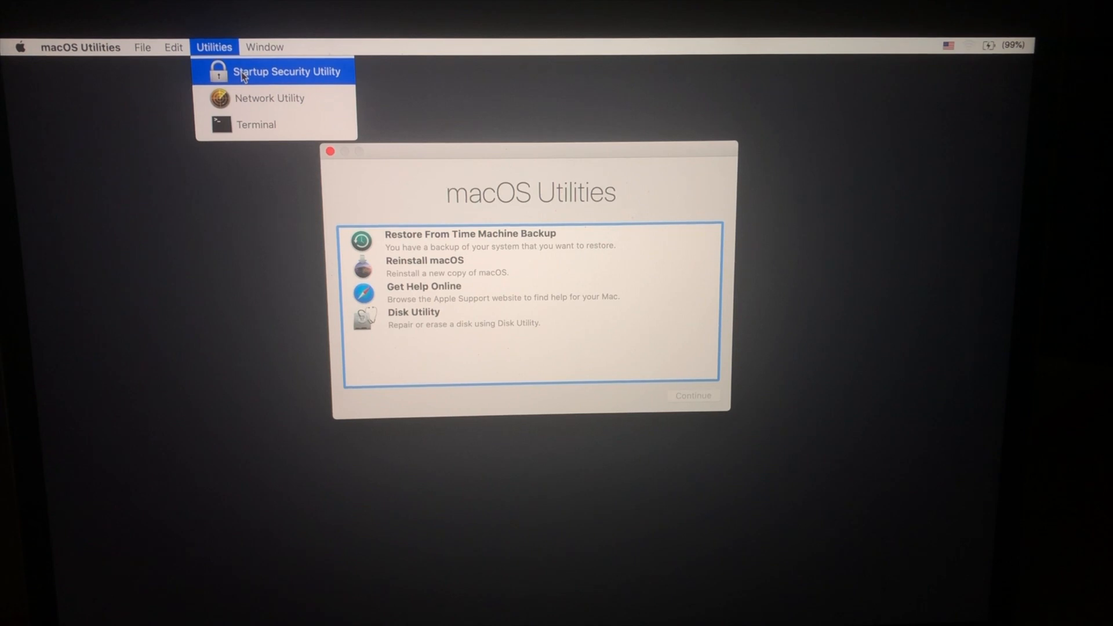
click(287, 71)
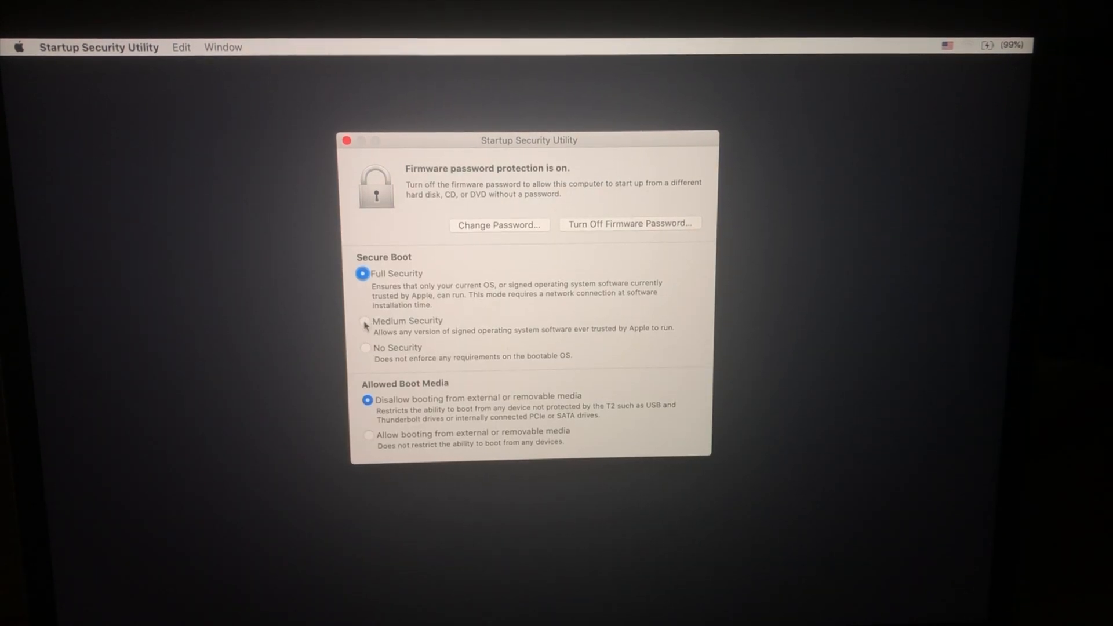
click(365, 321)
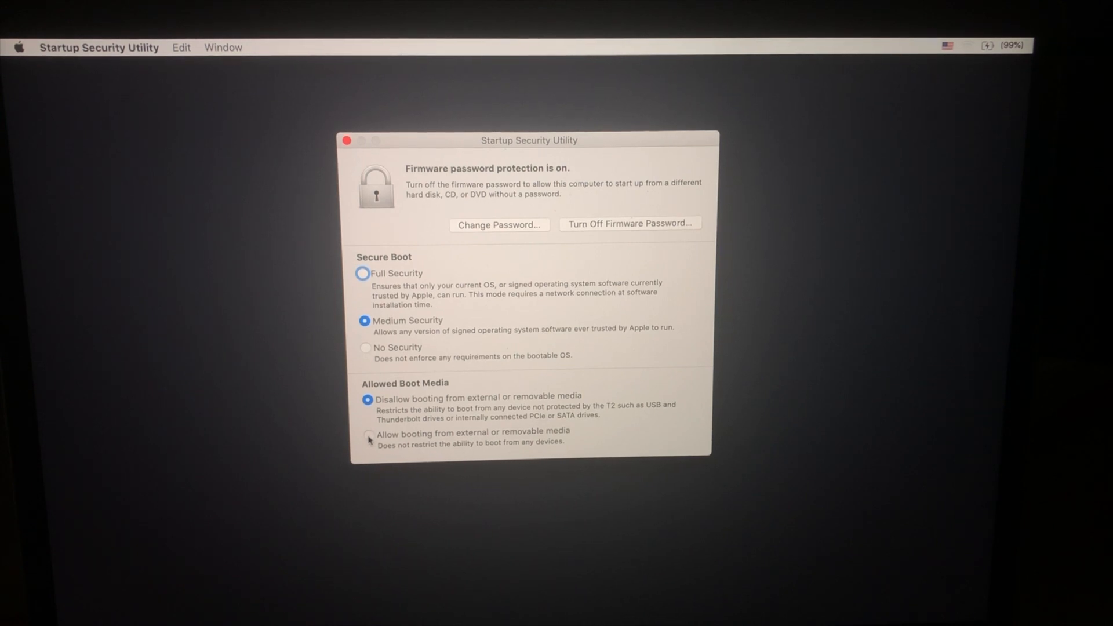
click(367, 434)
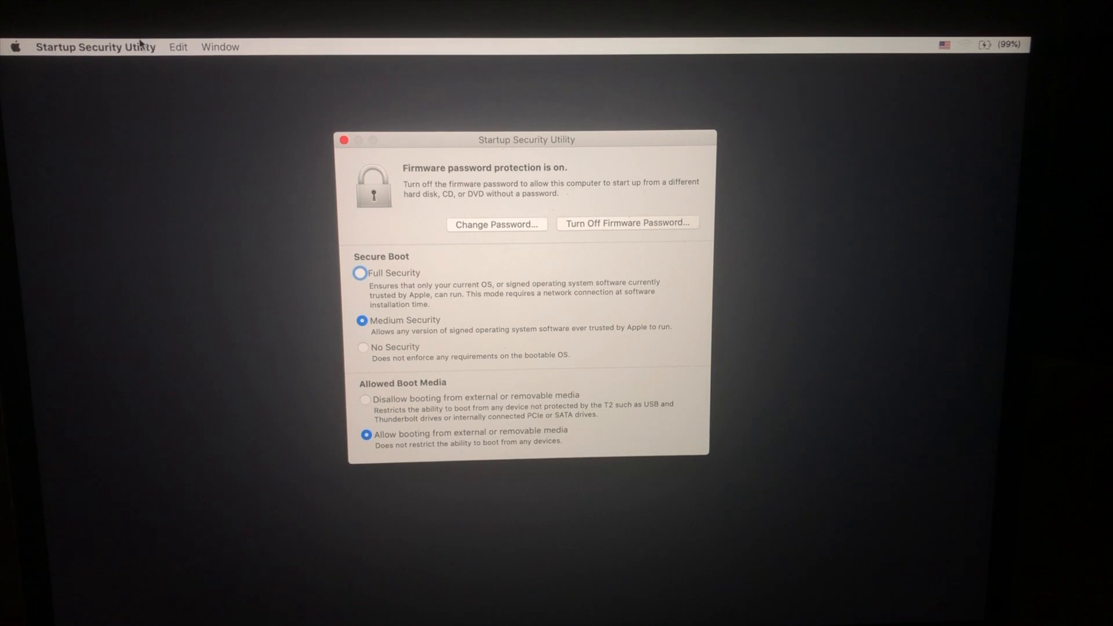
Close Startup Security Utility and bring up Choose Startup Disk.
click(14, 46)
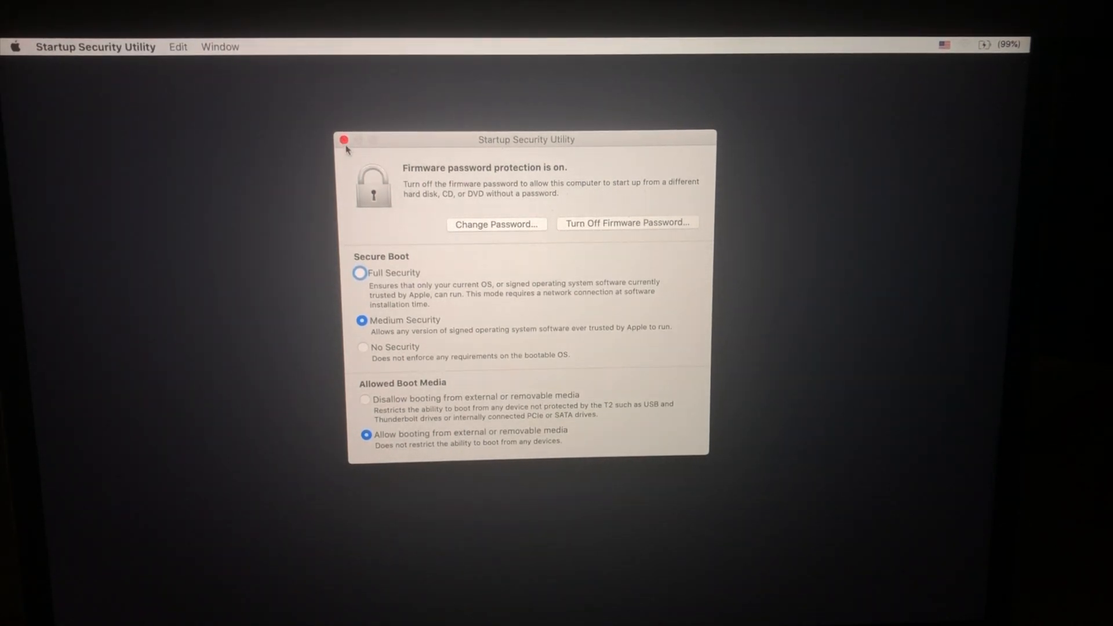
click(343, 140)
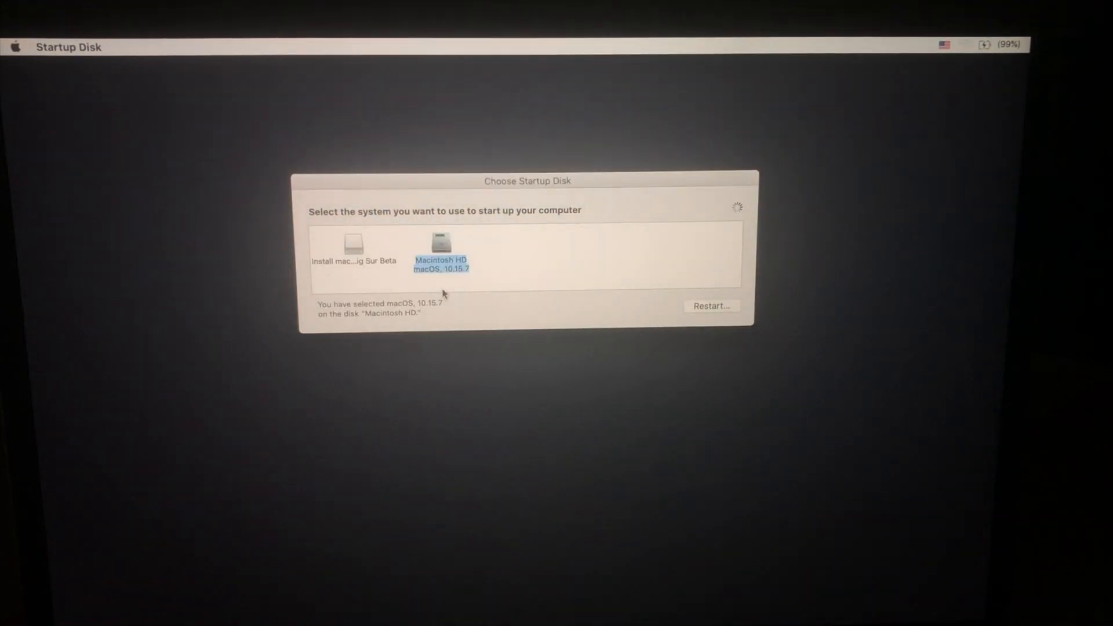
Choose the Install macOS Big Sur Beta disk, restart, and dismiss the bless tool error.
click(354, 245)
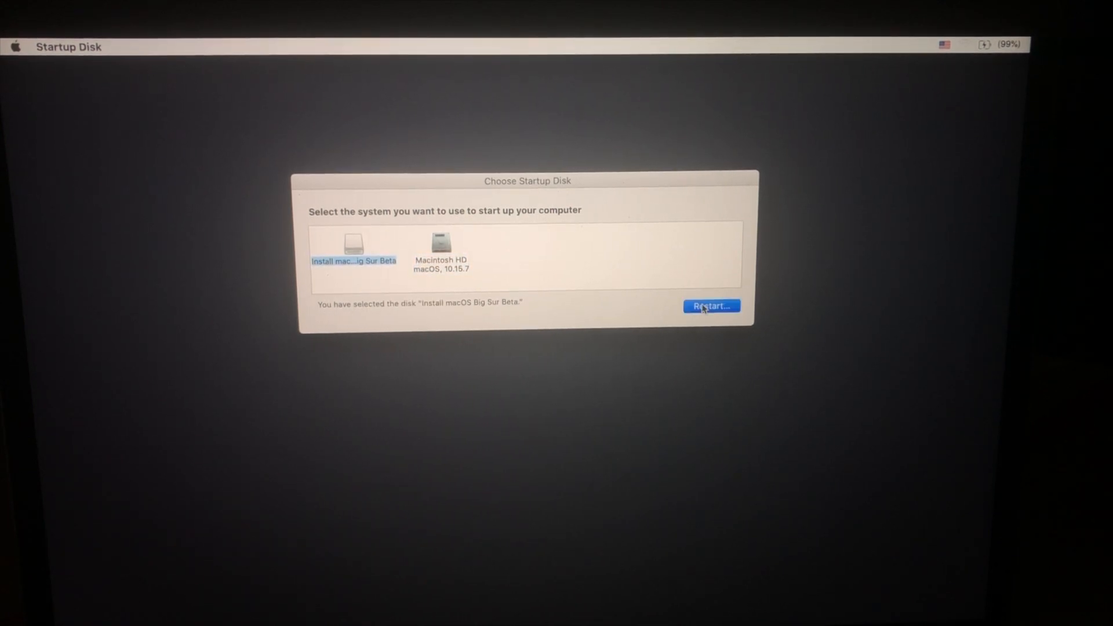
click(711, 306)
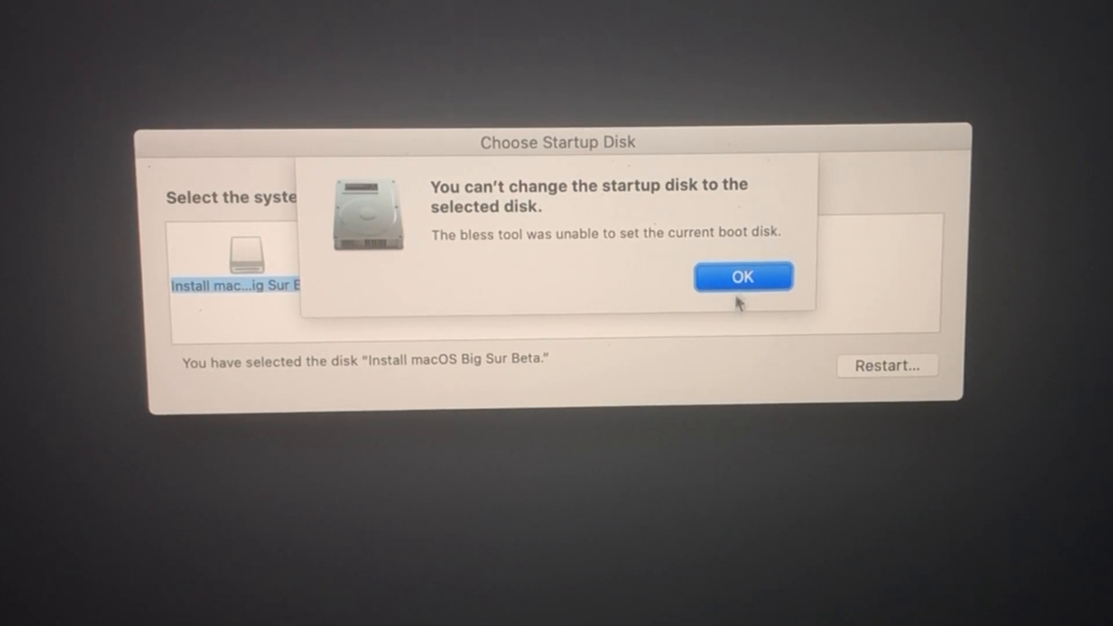
click(742, 278)
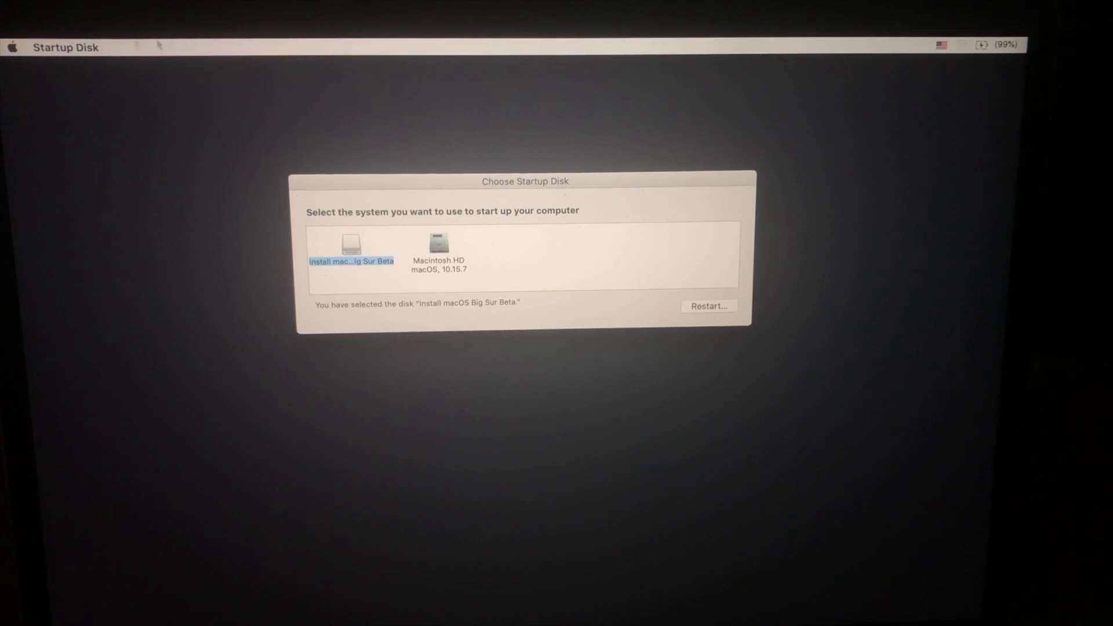
click(11, 46)
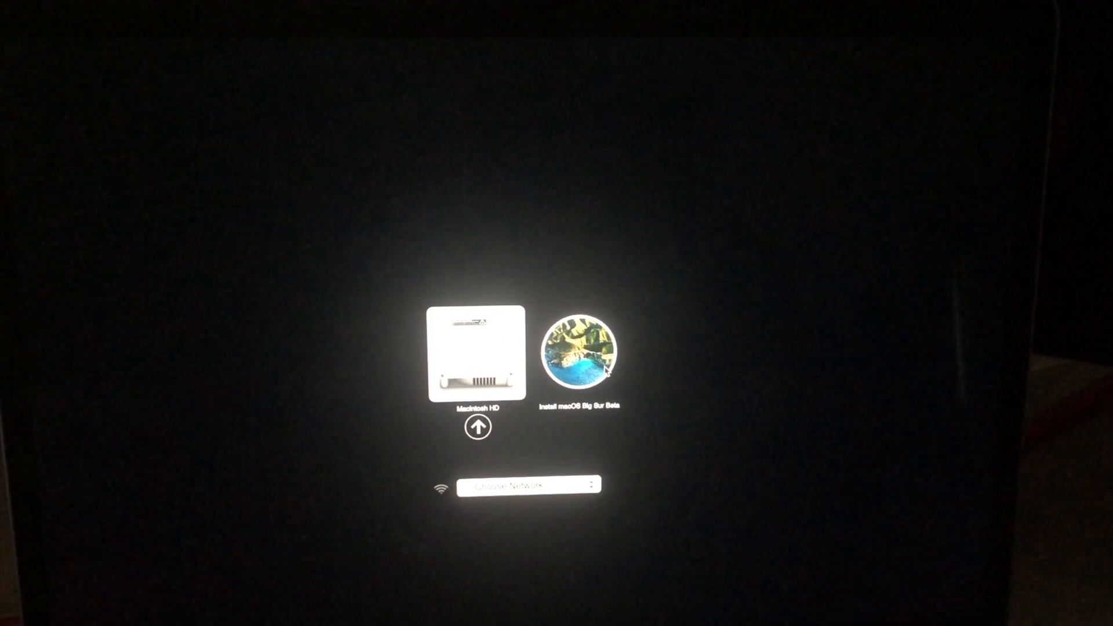
Boot from the Install macOS Big Sur Beta drive into its Recovery options screen.
click(580, 349)
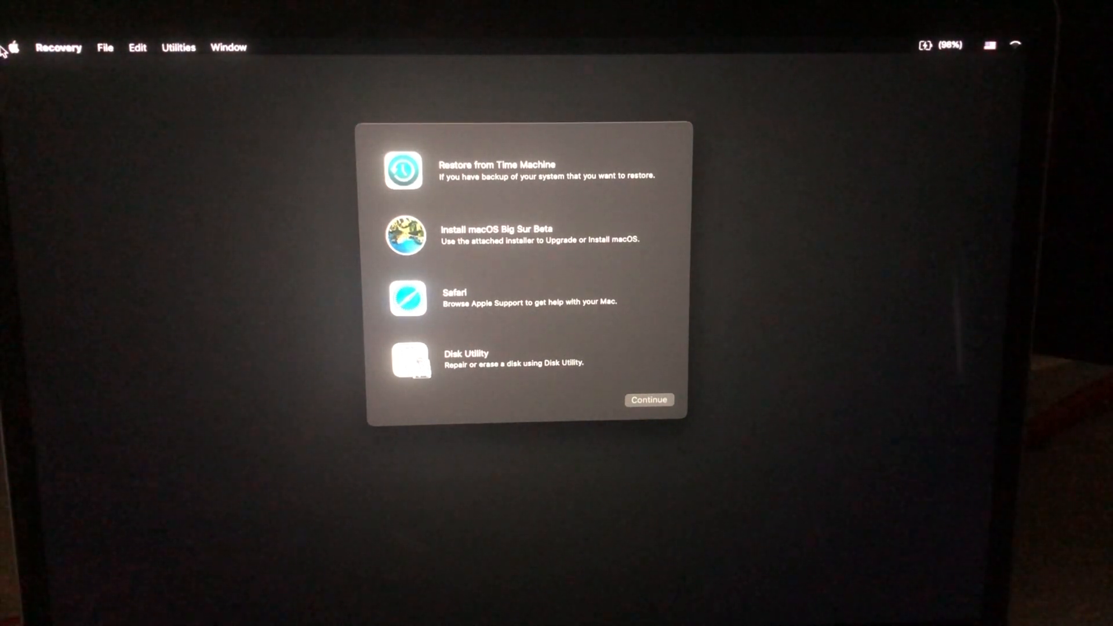
mouse_move(505, 255)
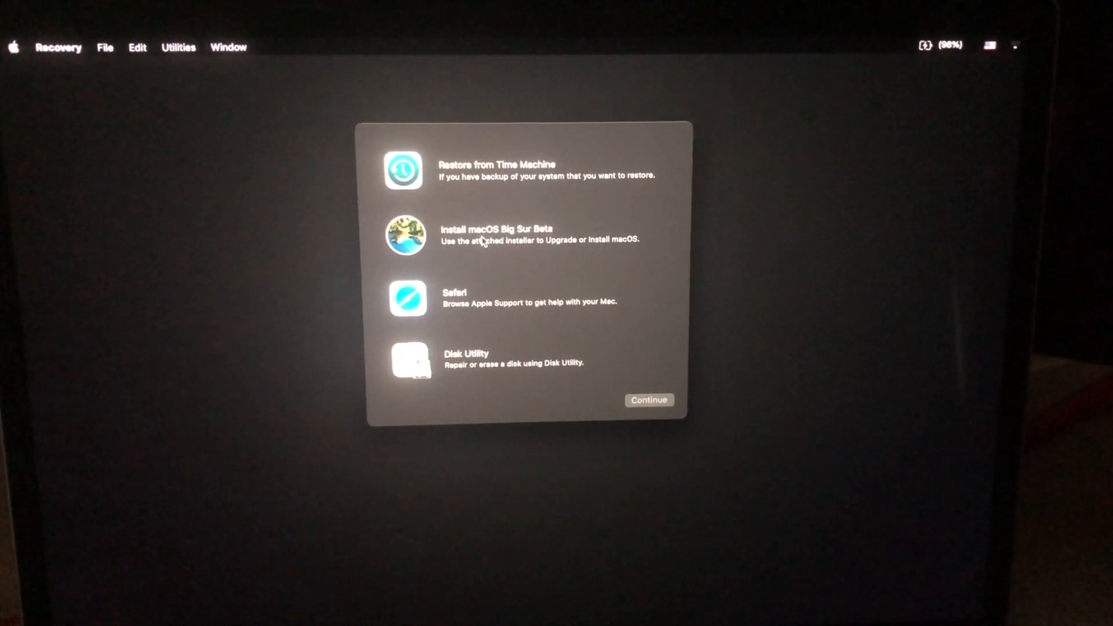
mouse_move(291, 228)
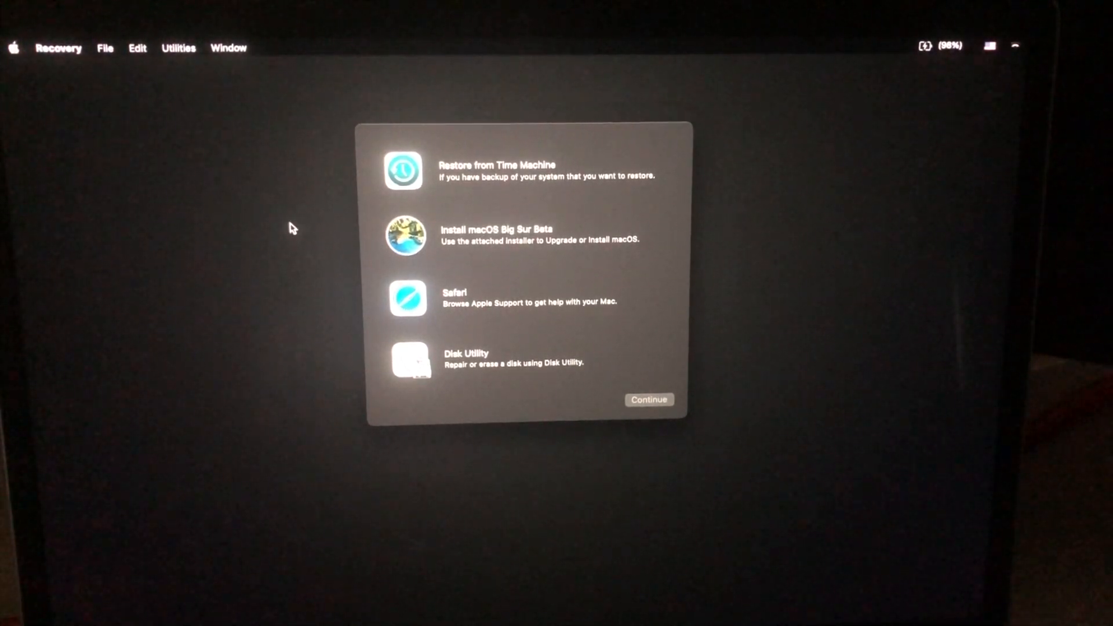